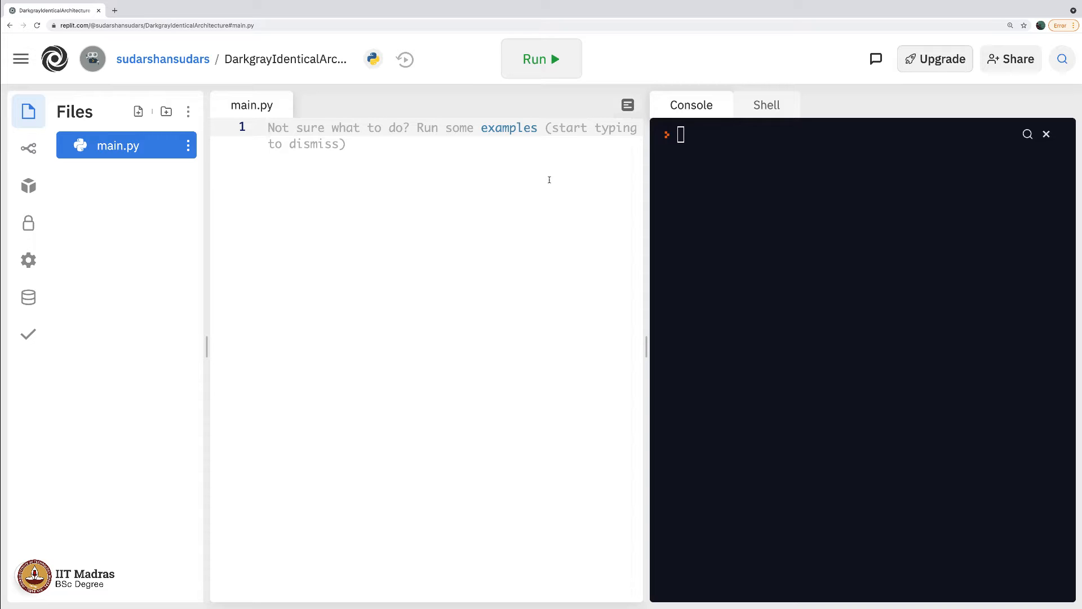
- Write n=3+2 with print(n), run it, then change n to 3*2.6 and run to show 7.800000000000001
{"action": "type", "text": "n=3"}
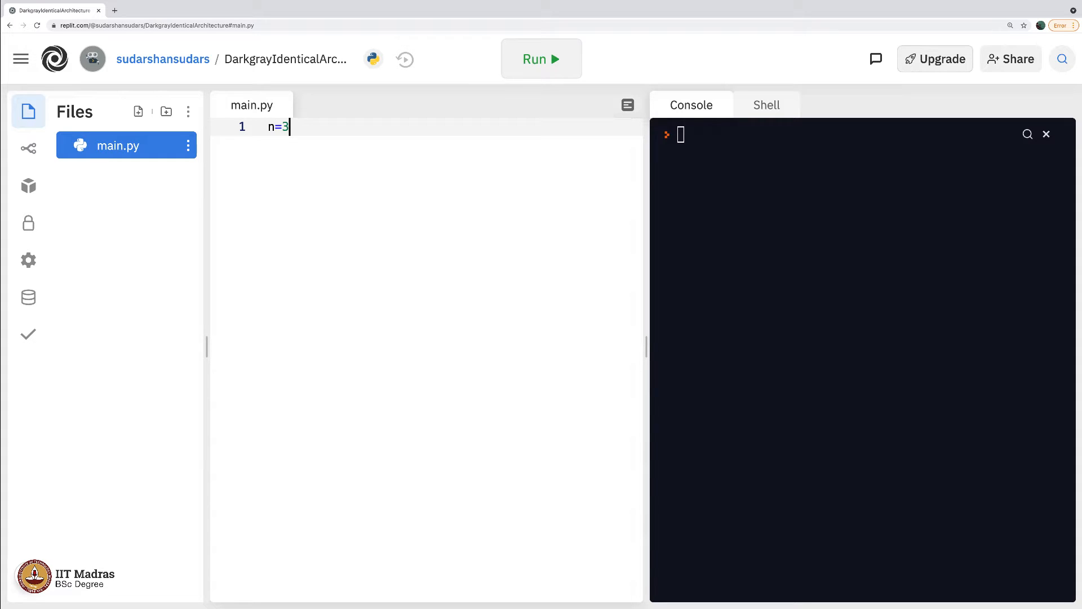
{"action": "type", "text": "+2"}
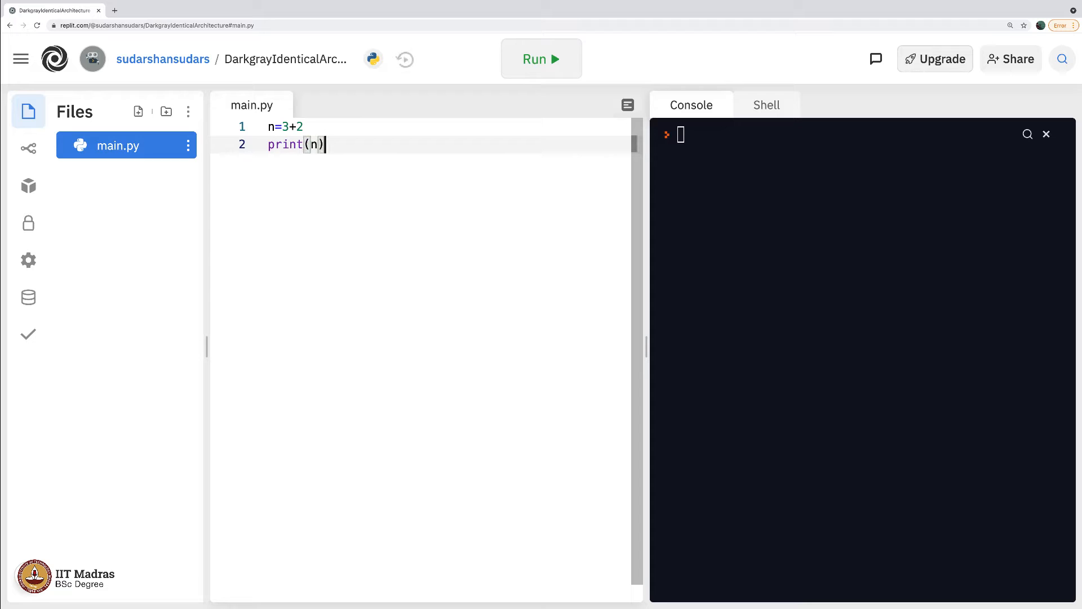
{"action": "left_click", "coordinate": [541, 58]}
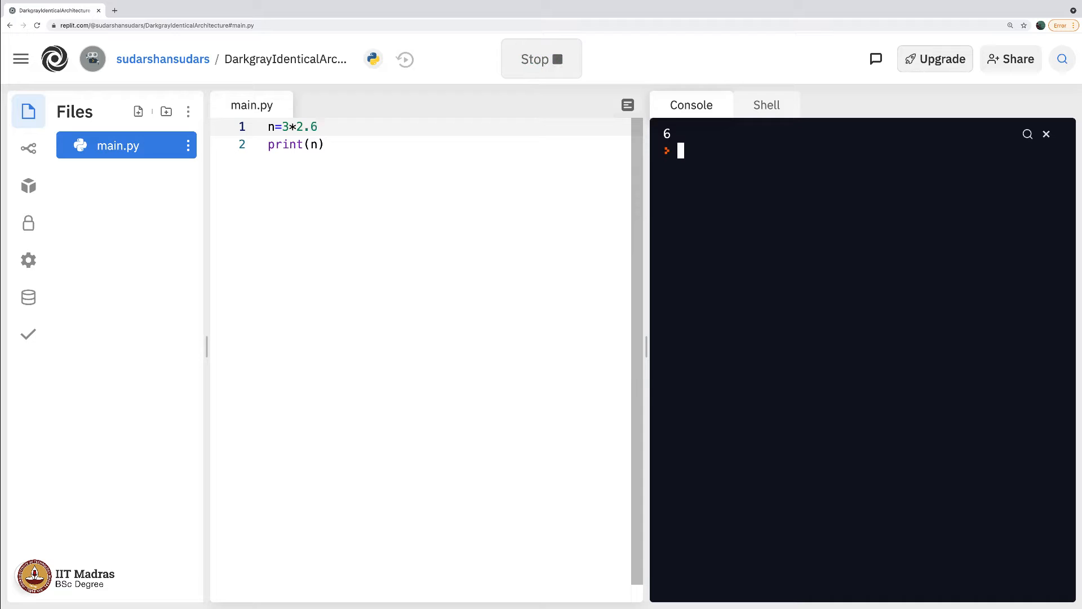
{"action": "left_click", "coordinate": [542, 59]}
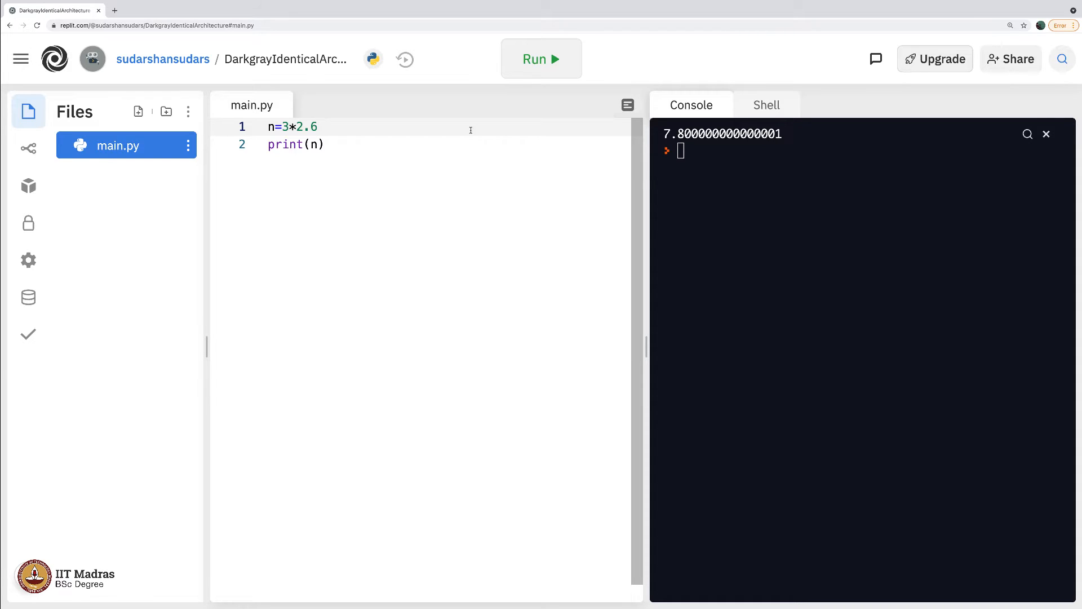
- Replace the expression with a=1, b=2 and n=a+b above print(n)
{"action": "key", "text": "Backspace"}
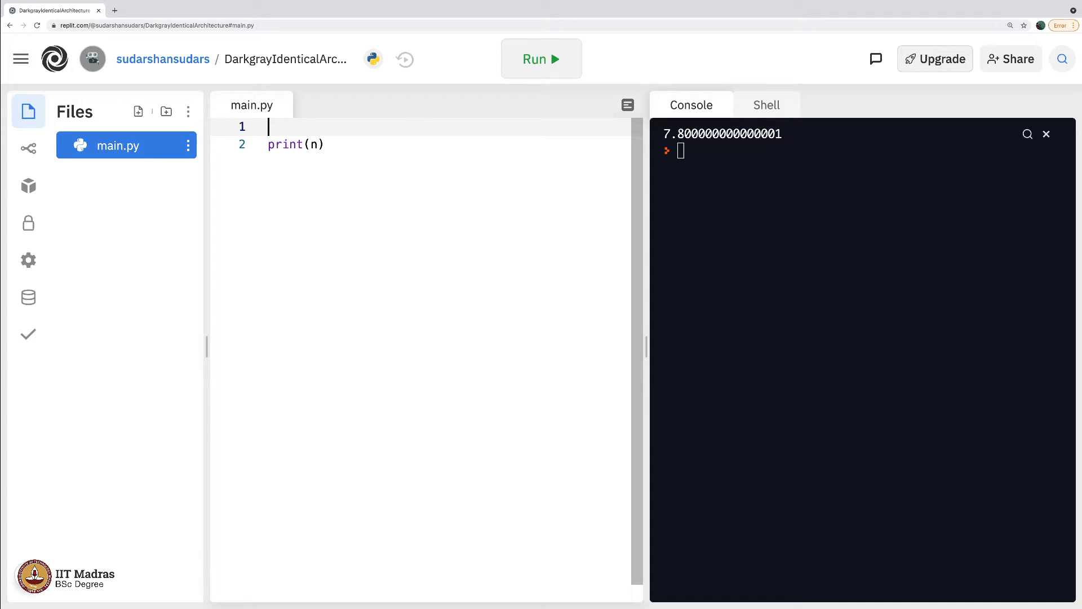
{"action": "type", "text": "a=1"}
{"action": "type", "text": "b=2"}
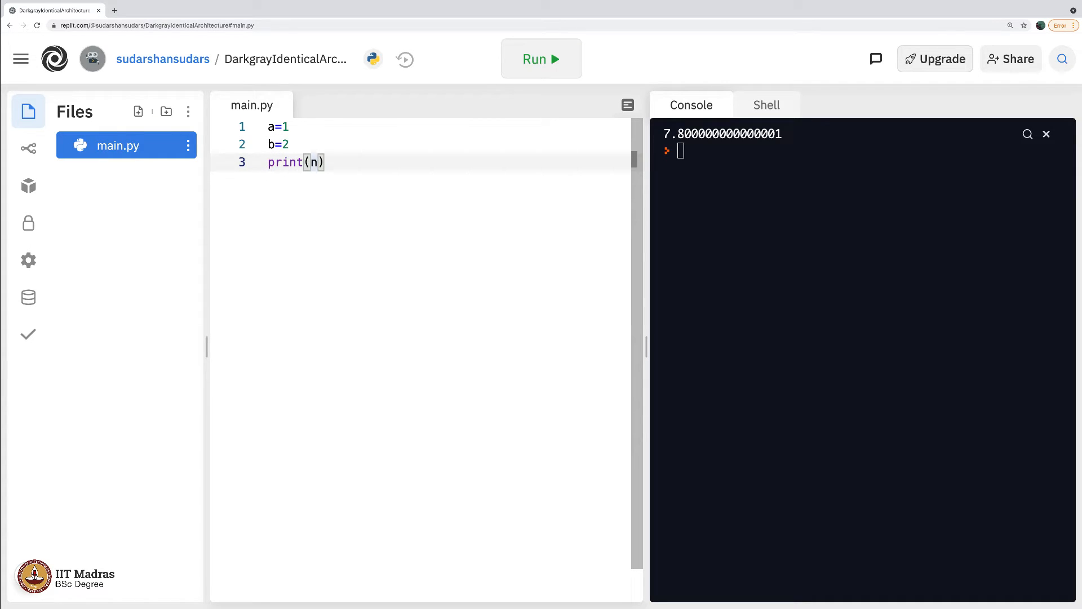
{"action": "key", "text": "Enter"}
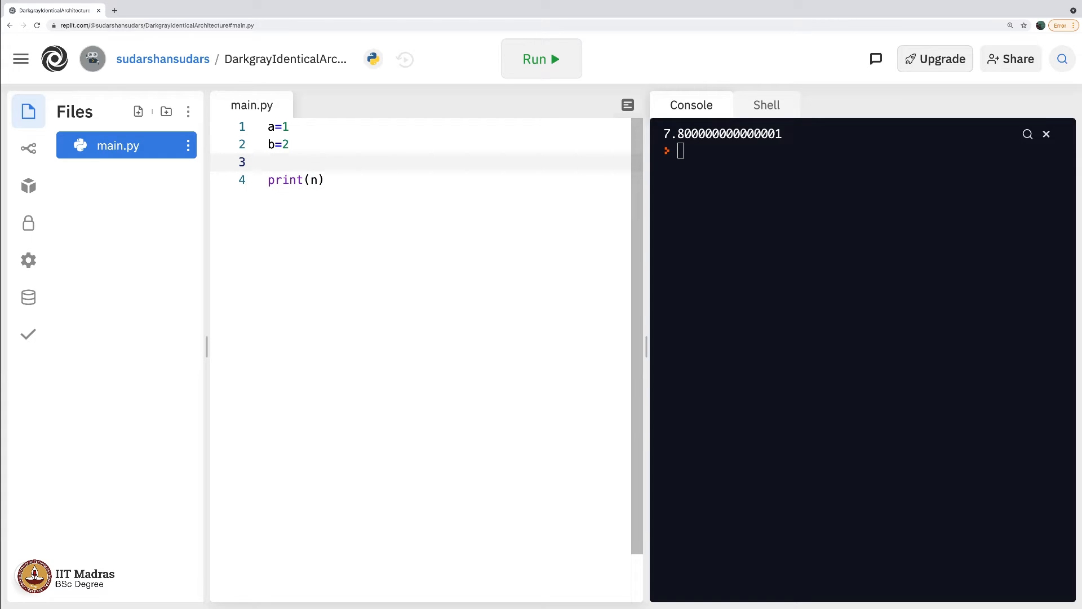
{"action": "type", "text": "n=a+b"}
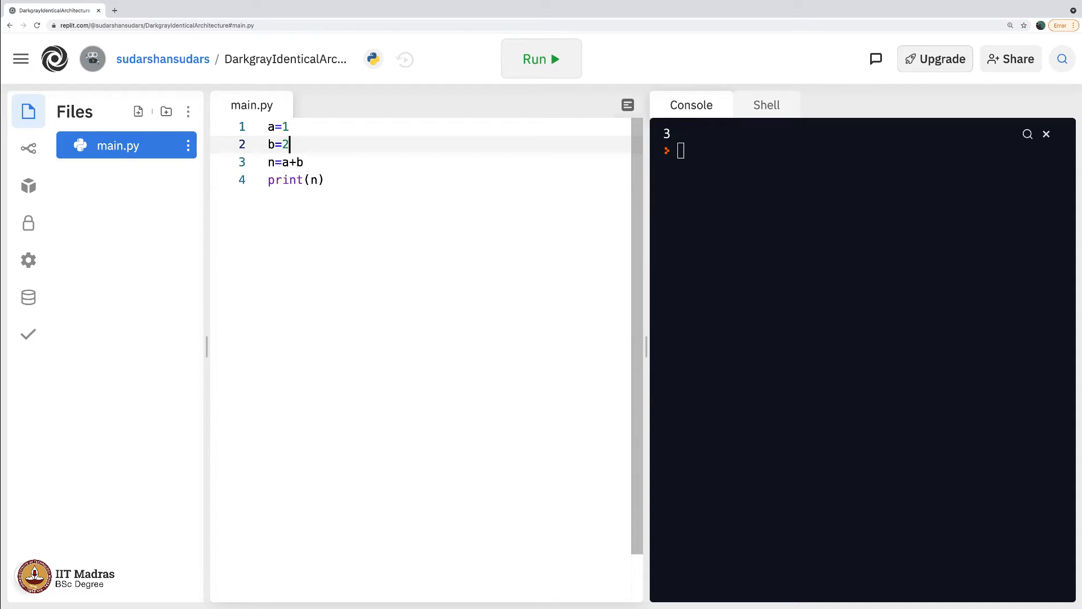
- Change a to 1.1 and b to 2.28 so n prints 3.38, then clear a's value
{"action": "type", "text": ".1"}
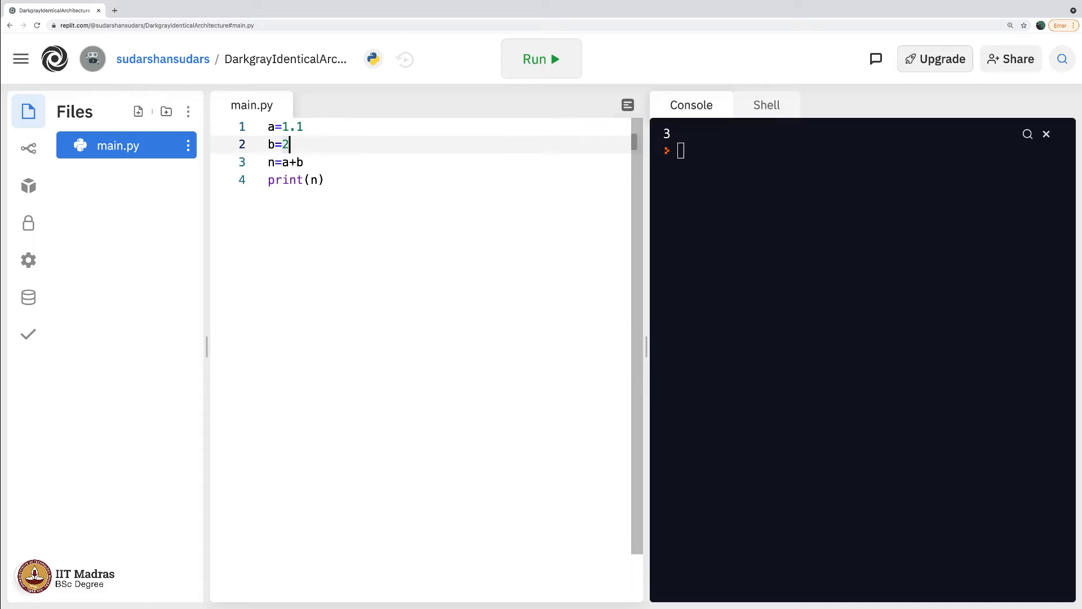
{"action": "type", "text": ".28"}
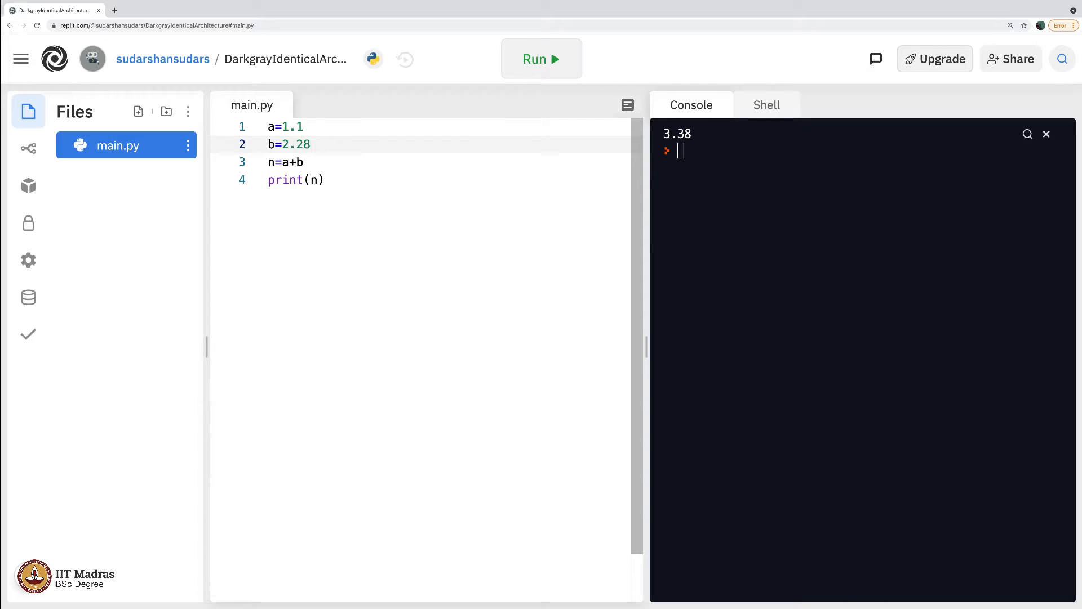
{"action": "key", "text": "Backspace"}
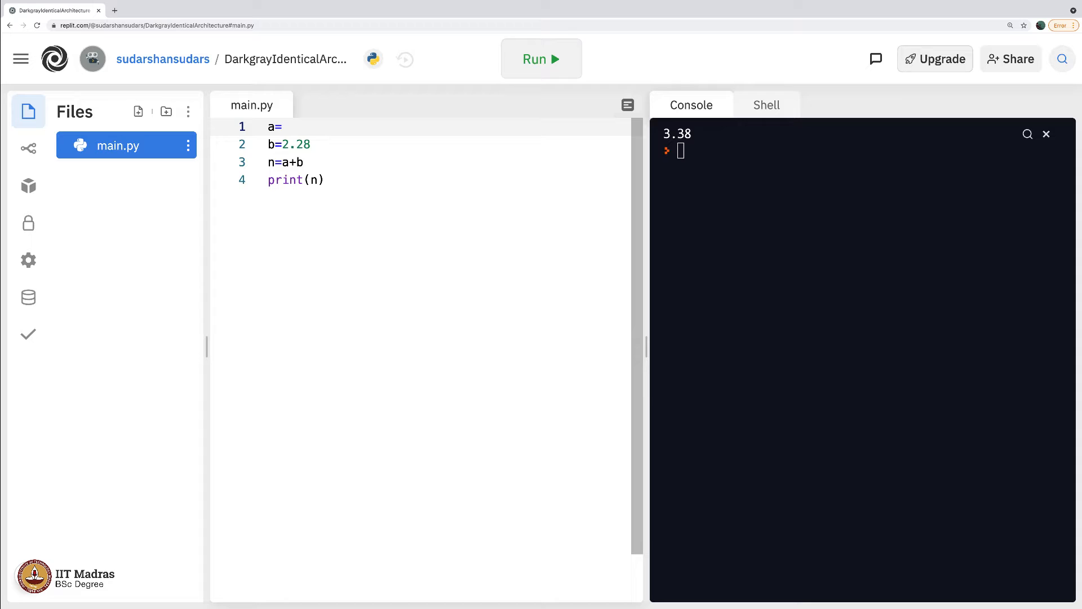
- Set a='sudarshan', b='india' with n=a*b, run to get the TypeError, then remove the * from line 3
{"action": "type", "text": "'sudarshan'"}
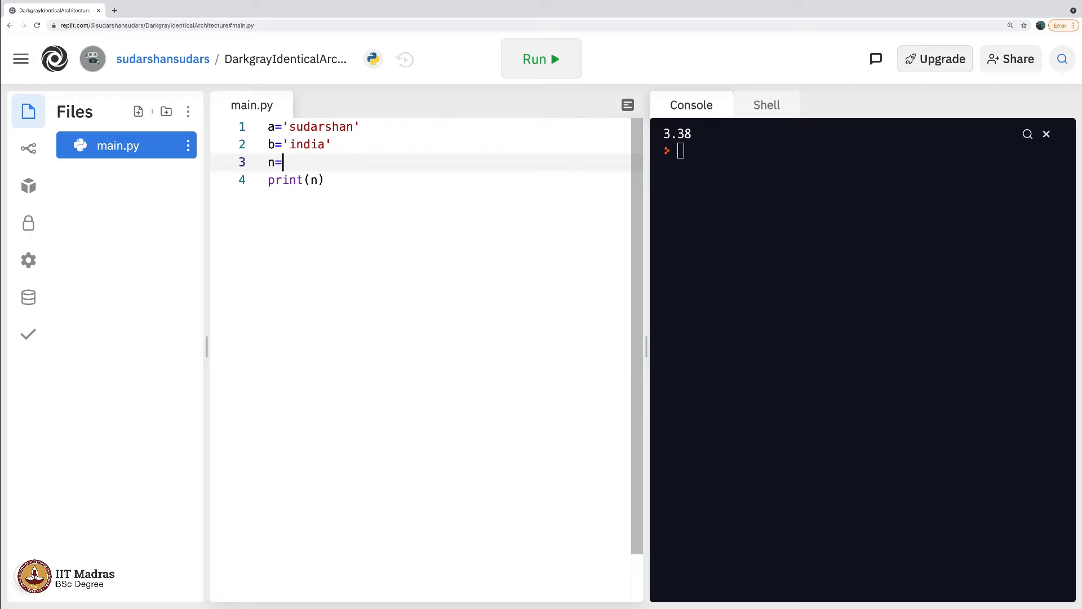
{"action": "type", "text": "a*b"}
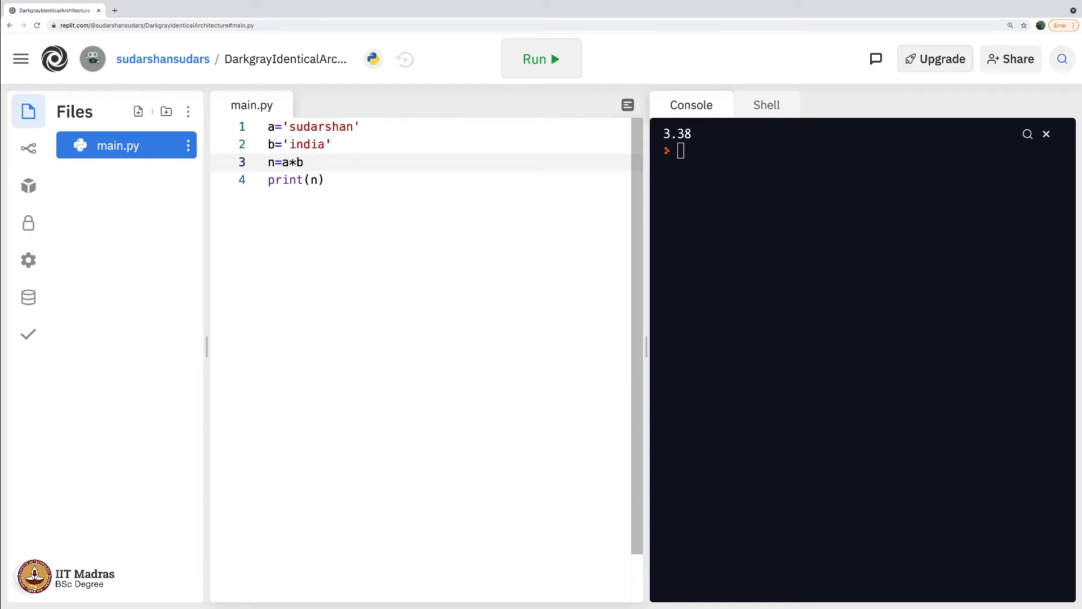
{"action": "left_click", "coordinate": [541, 59]}
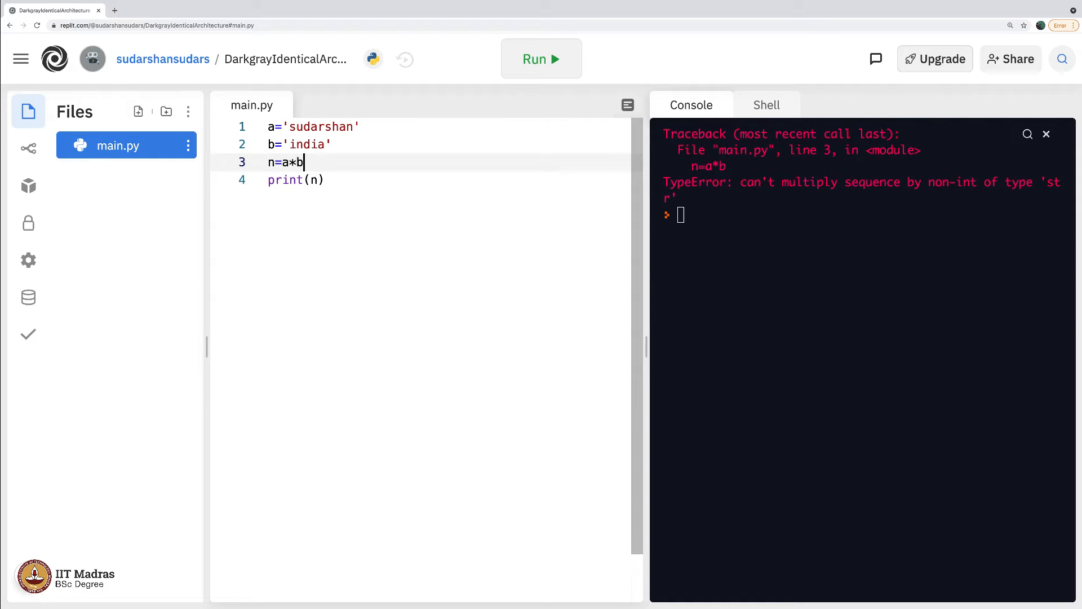
{"action": "left_click", "coordinate": [305, 145]}
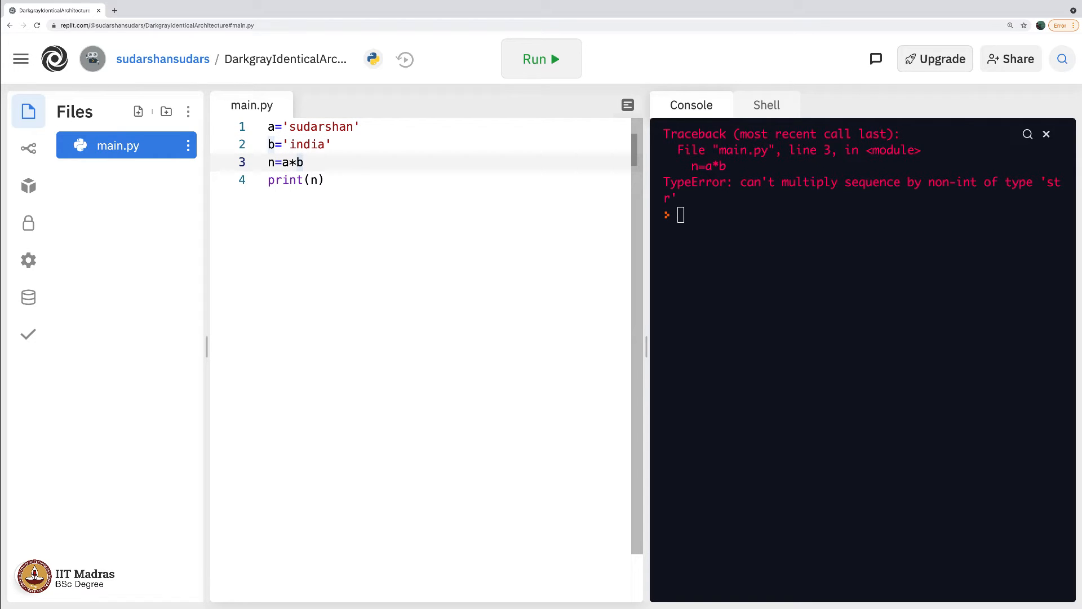
{"action": "key", "text": "Backspace"}
{"action": "type", "text": "+"}
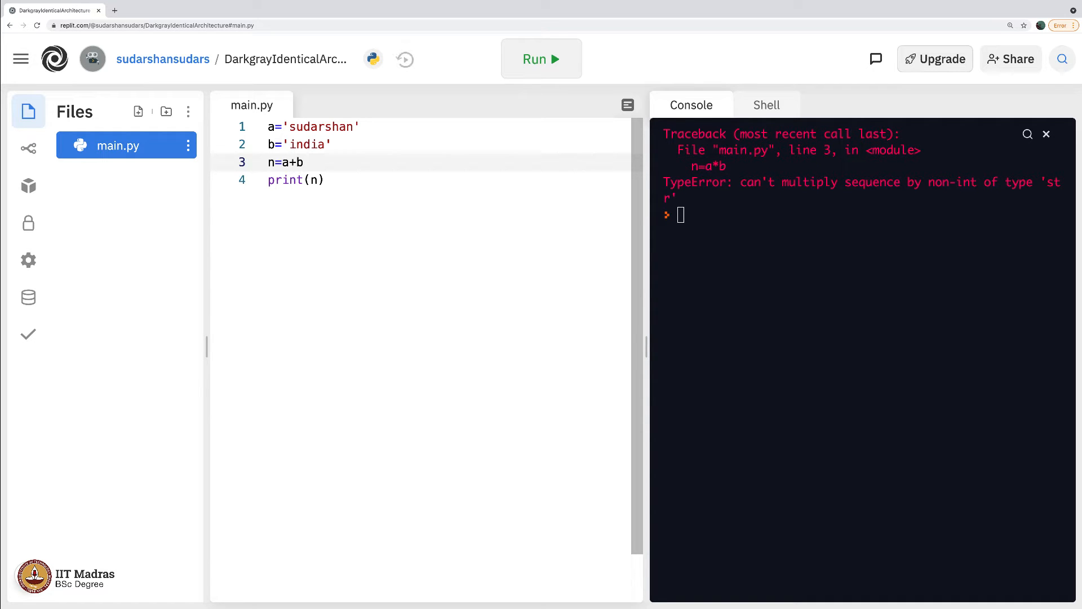
- Run n=a+b so the console prints sudarshanindia, then add a blank line after print(n)
{"action": "left_click", "coordinate": [541, 58]}
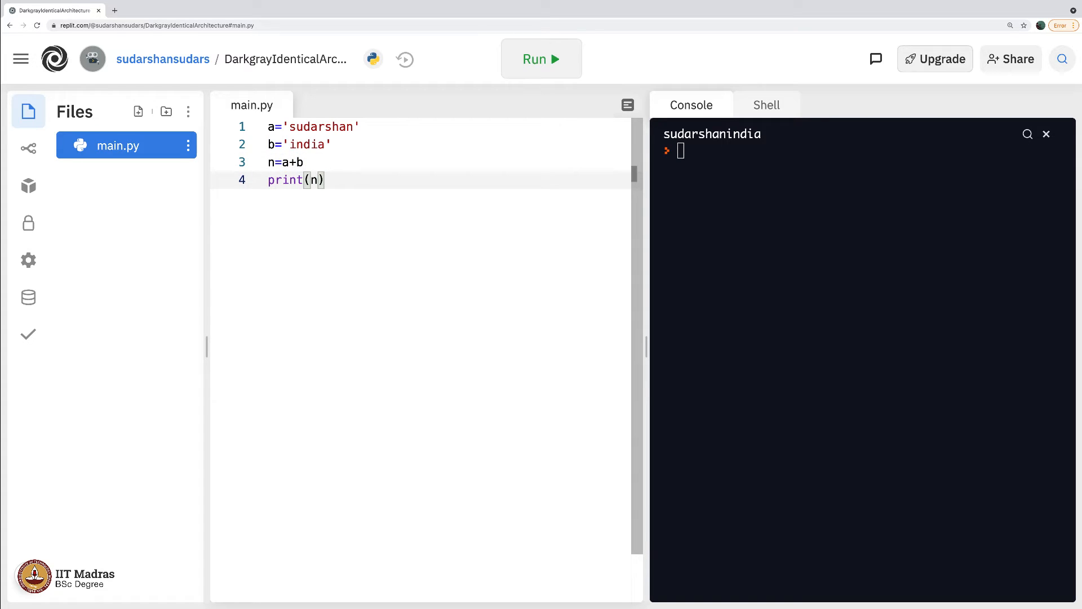
{"action": "key", "text": "Enter"}
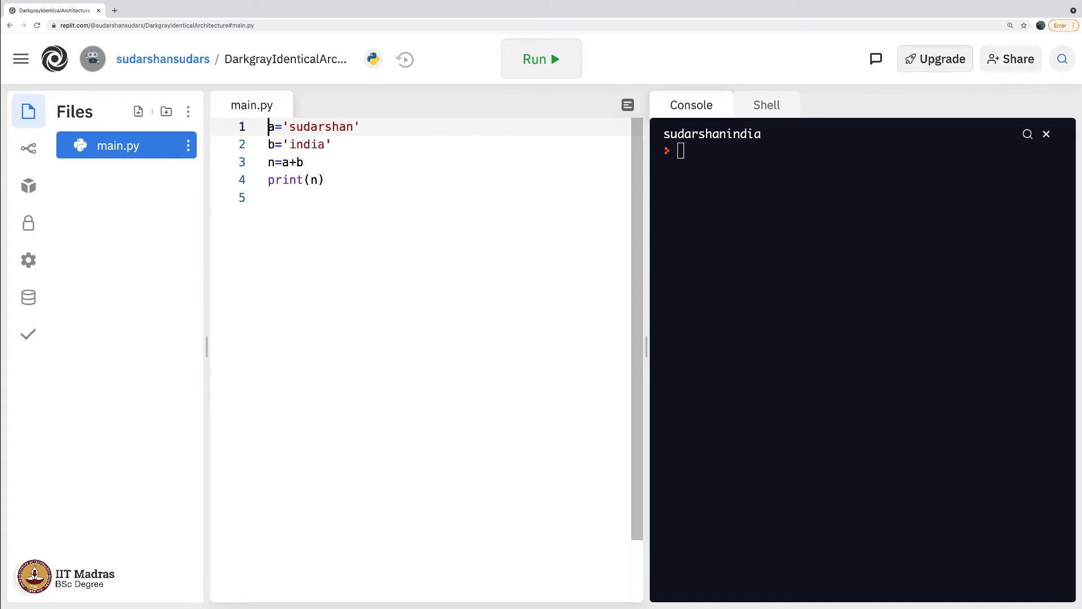
- Replace the string values with lists a=[1,2,3] and b=[2,7,9,15]
{"action": "left_click_drag", "start_coordinate": [284, 127], "coordinate": [332, 126]}
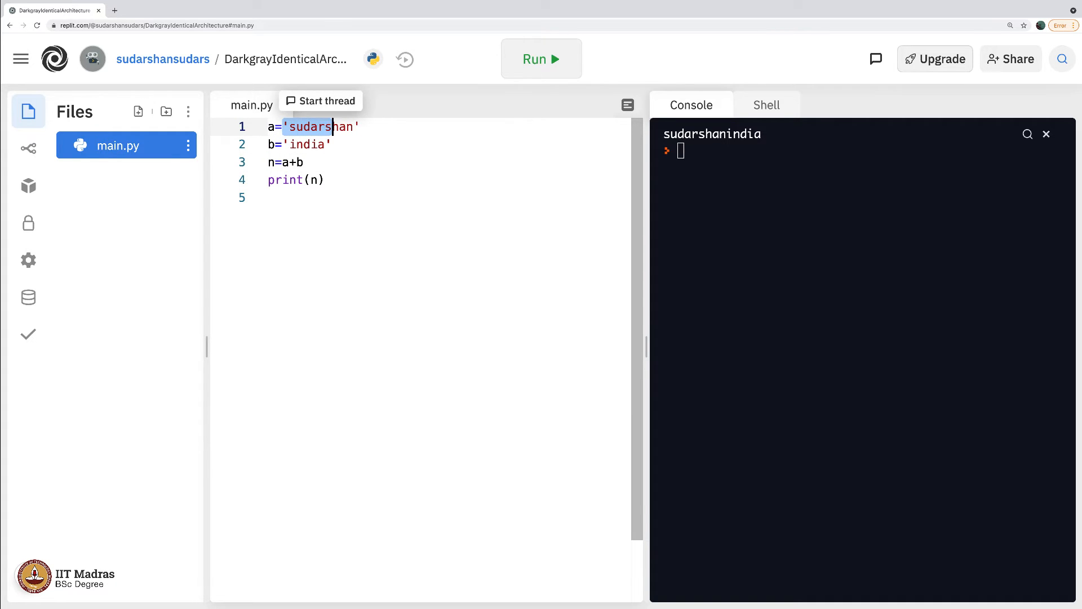
{"action": "type", "text": "[1"}
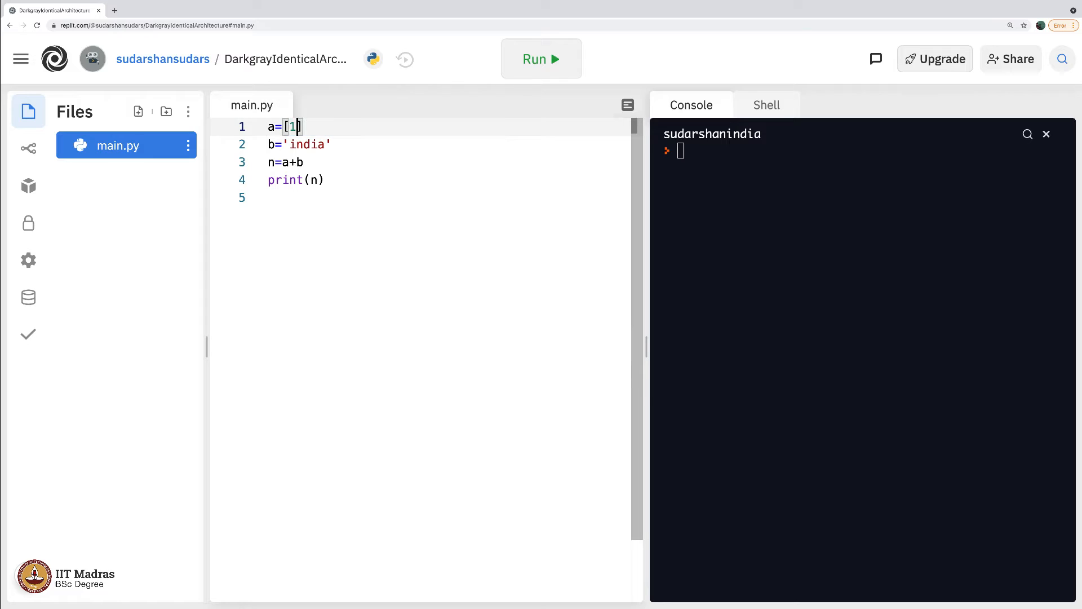
{"action": "type", "text": ",2,3]"}
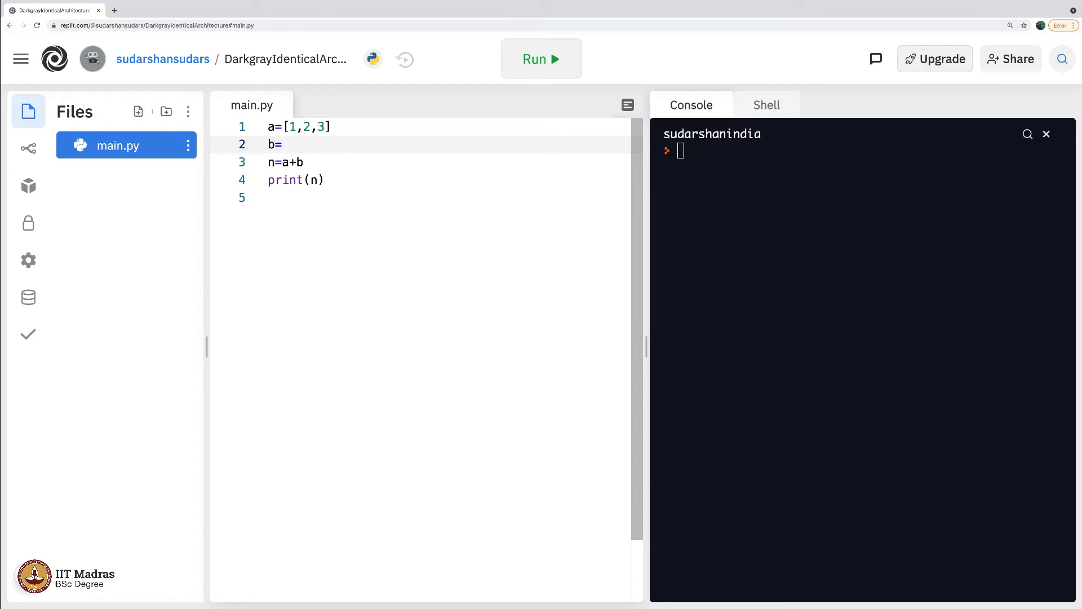
{"action": "type", "text": "[7,9]"}
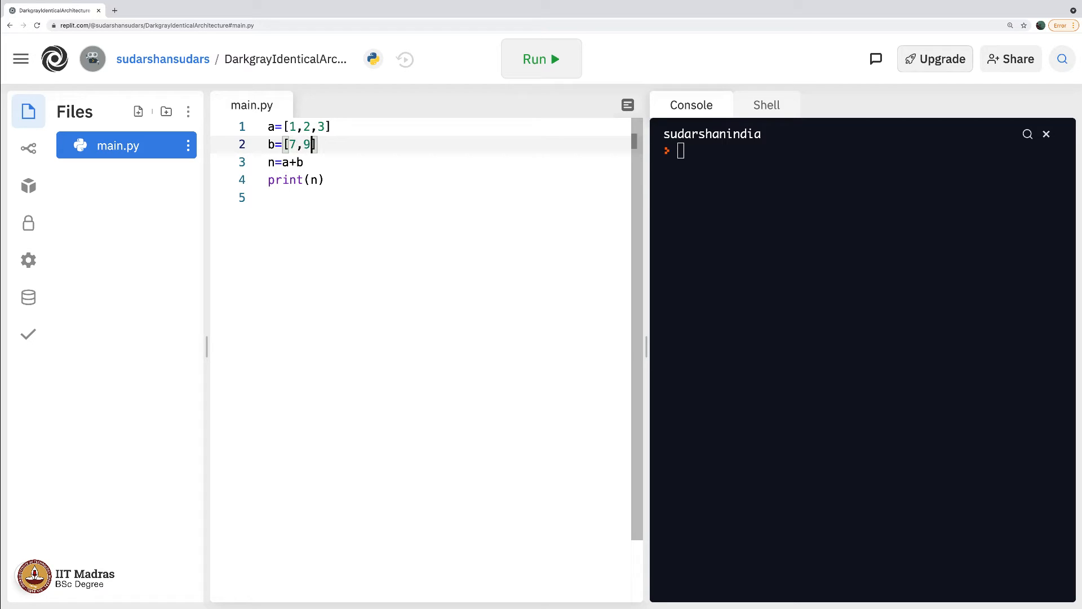
{"action": "type", "text": ",15"}
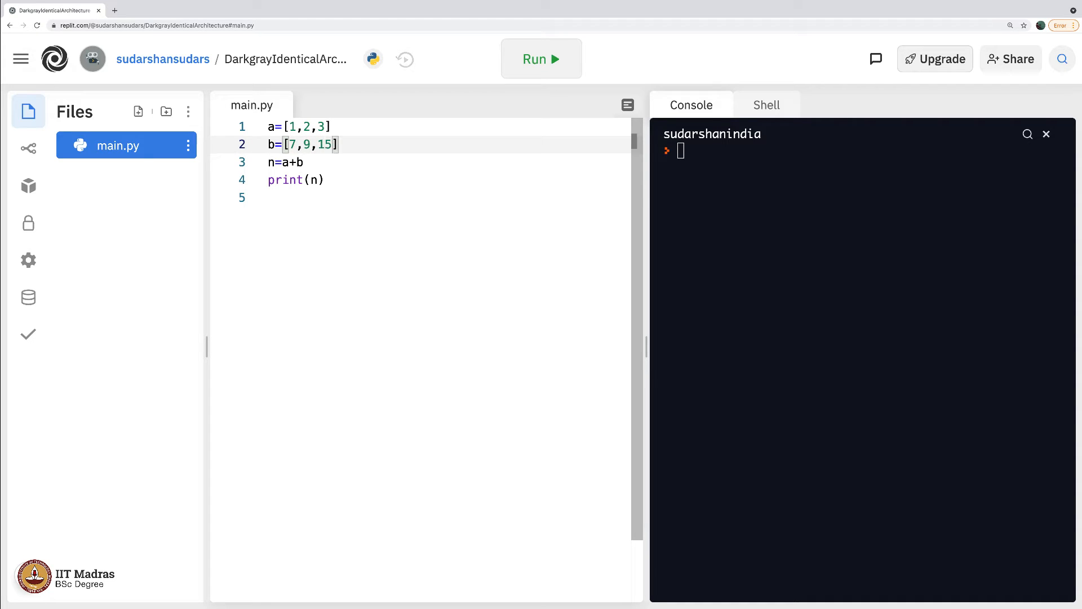
- Run the script so n=a+b prints the joined list [1, 2, 3, 2, 7, 9, 15]
{"action": "left_click", "coordinate": [541, 59]}
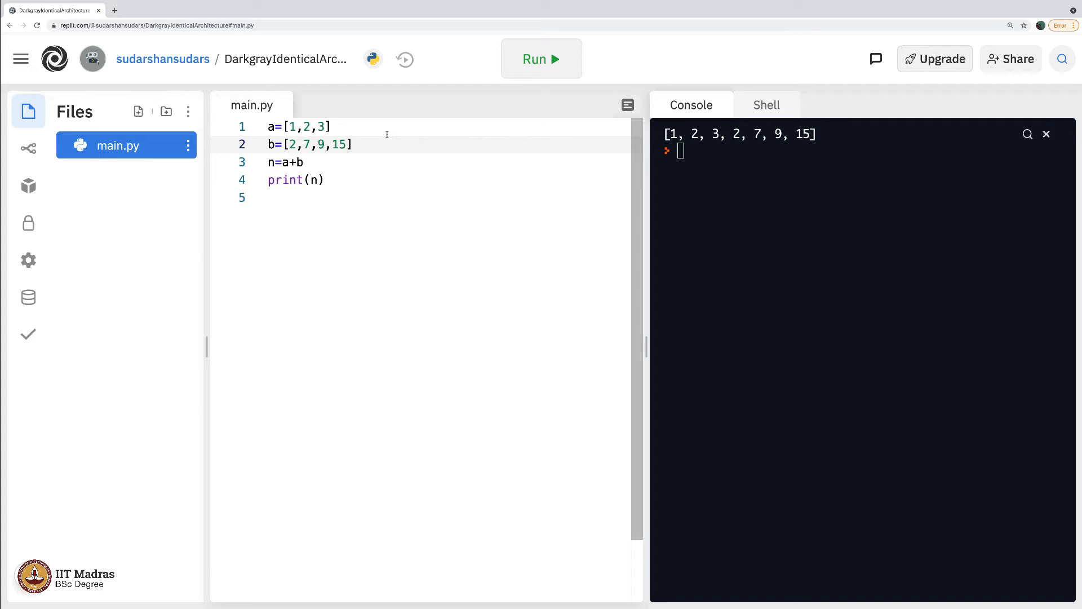
{"action": "left_click", "coordinate": [304, 126]}
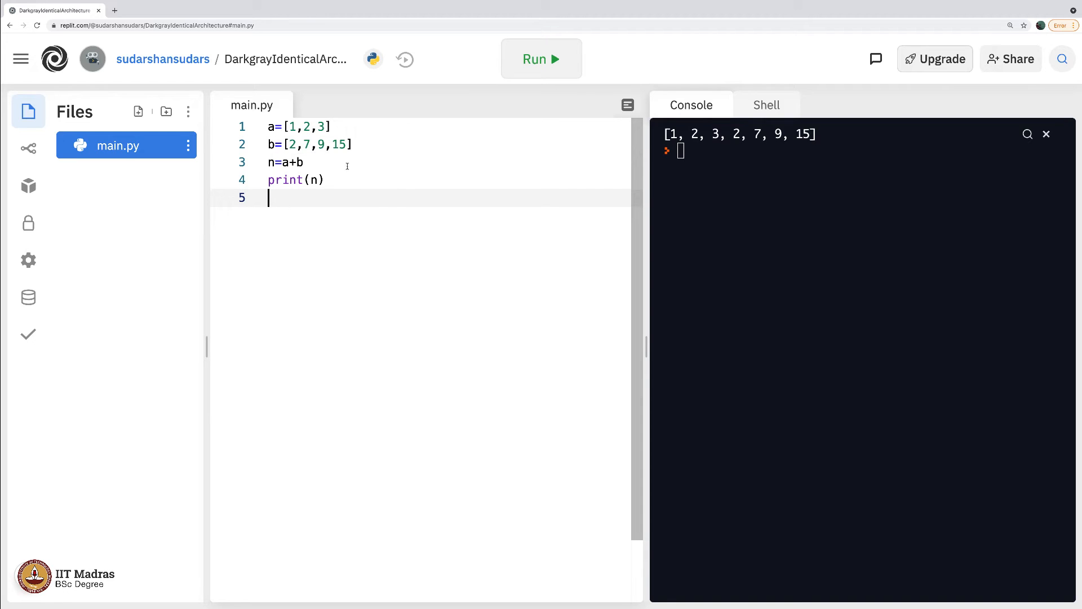
{"action": "left_click_drag", "start_coordinate": [268, 126], "coordinate": [332, 126]}
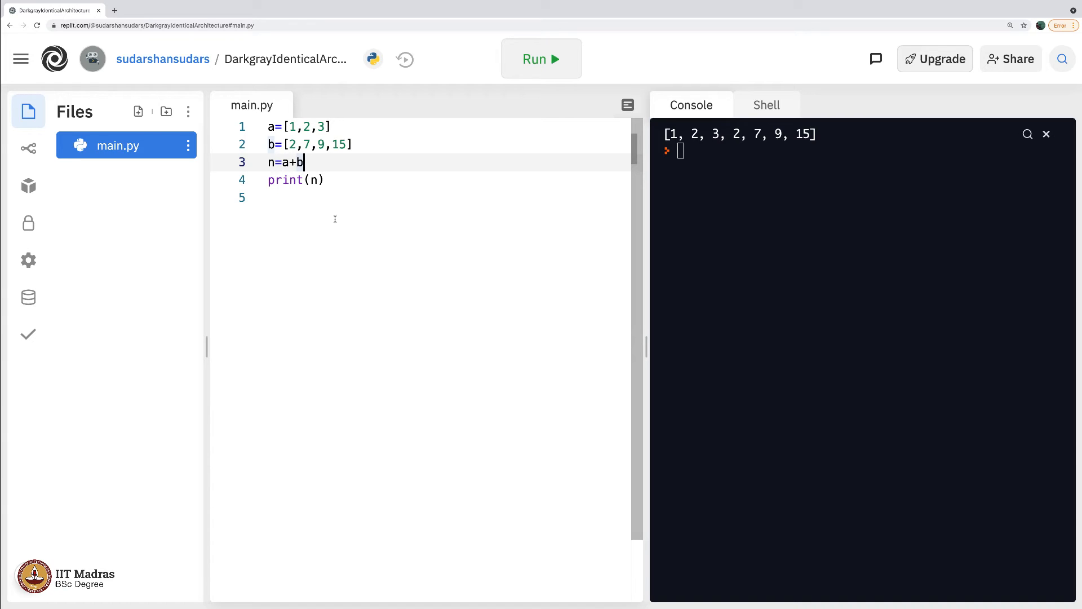
- Clear the code, write a=11, b=15, n=a/b with print(n) and run to print 0.7333333333333333
{"action": "key", "text": "ctrl+a"}
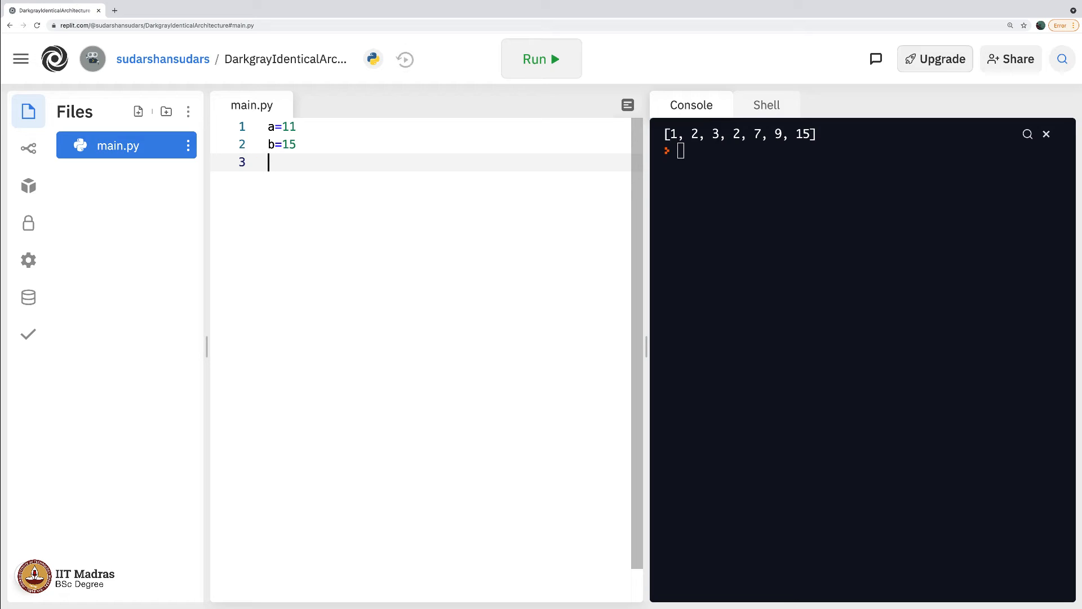
{"action": "type", "text": "n=a/b"}
{"action": "type", "text": "print(n)"}
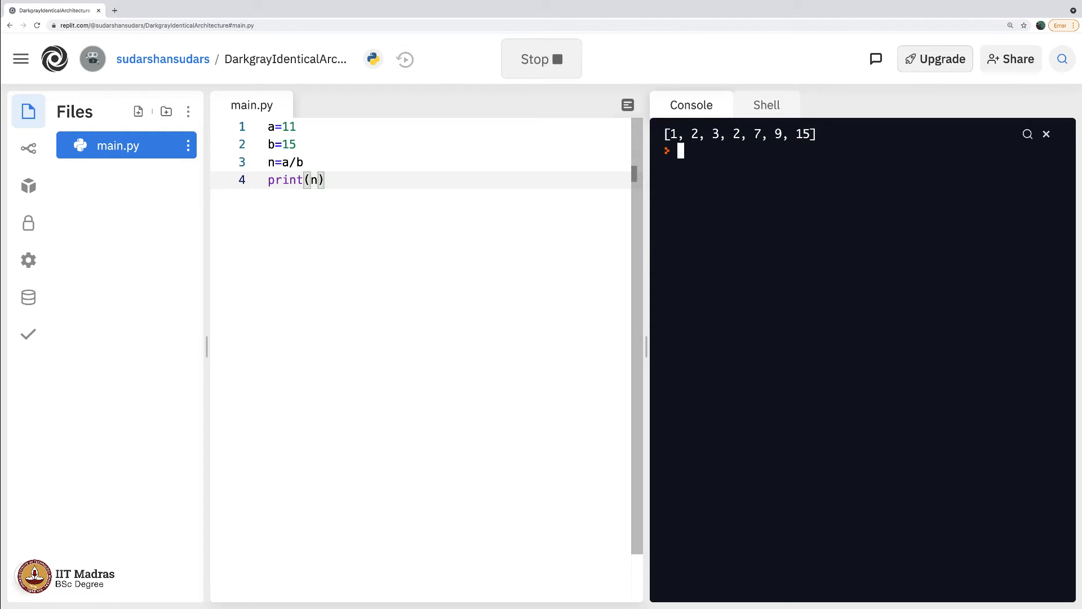
{"action": "left_click", "coordinate": [541, 58]}
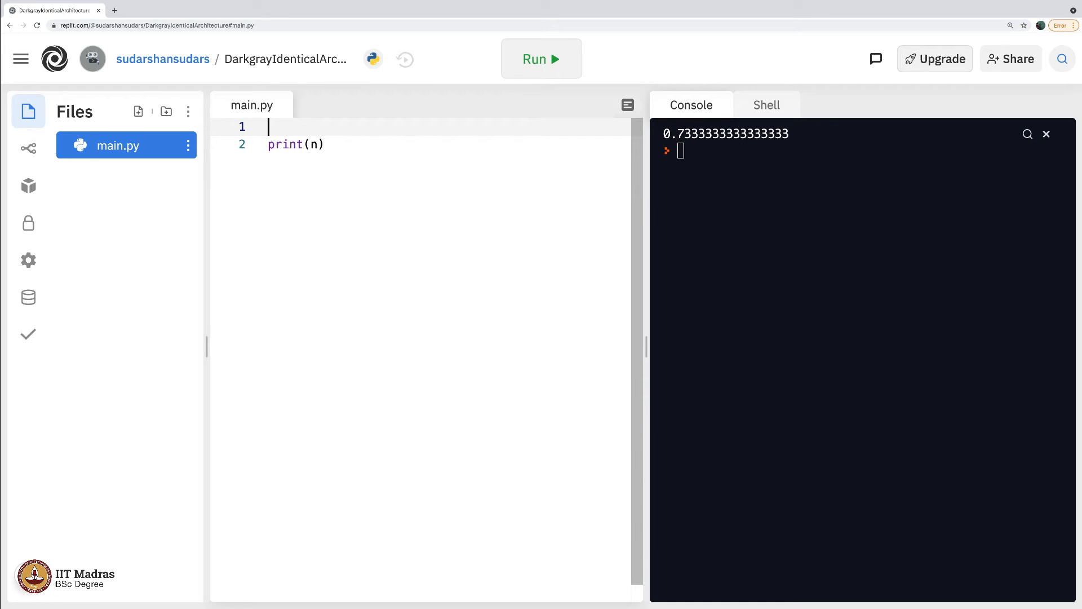
- Write the assignment n=10+13*2 on line 1
{"action": "type", "text": "n="}
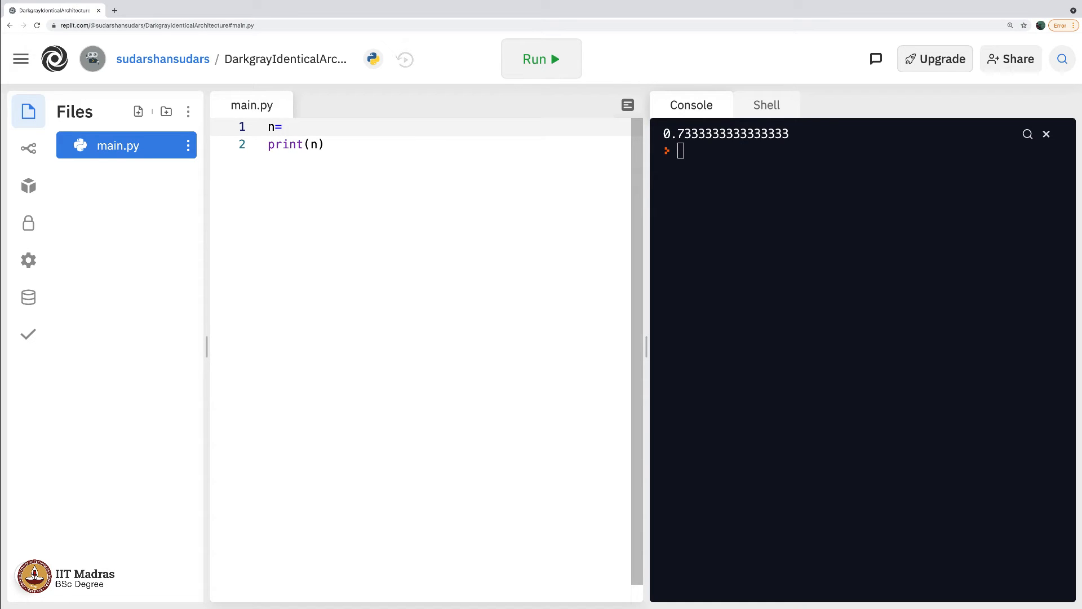
{"action": "type", "text": "10"}
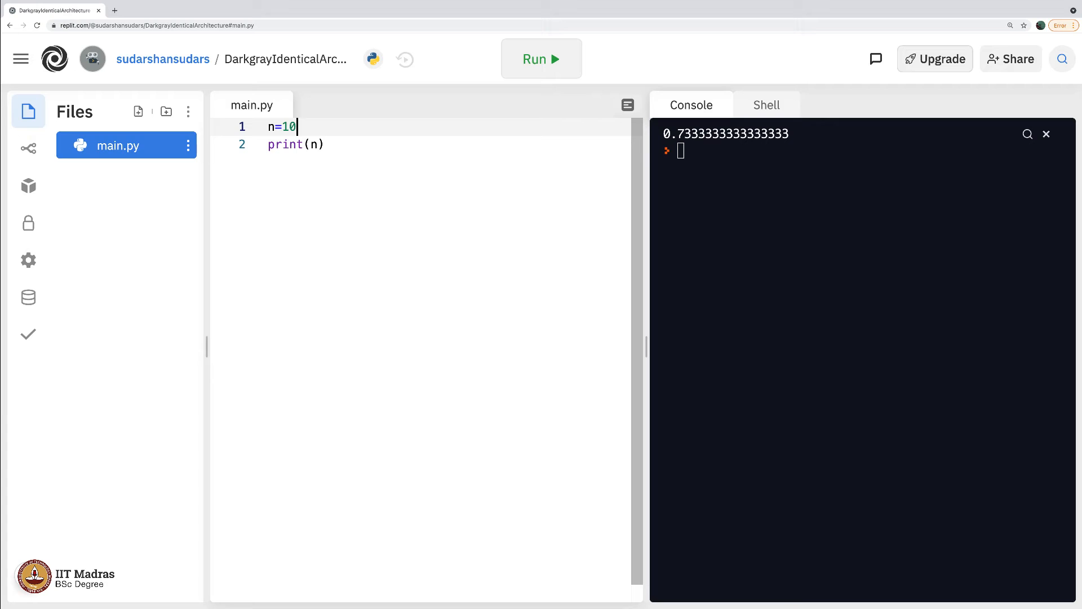
{"action": "type", "text": "+13"}
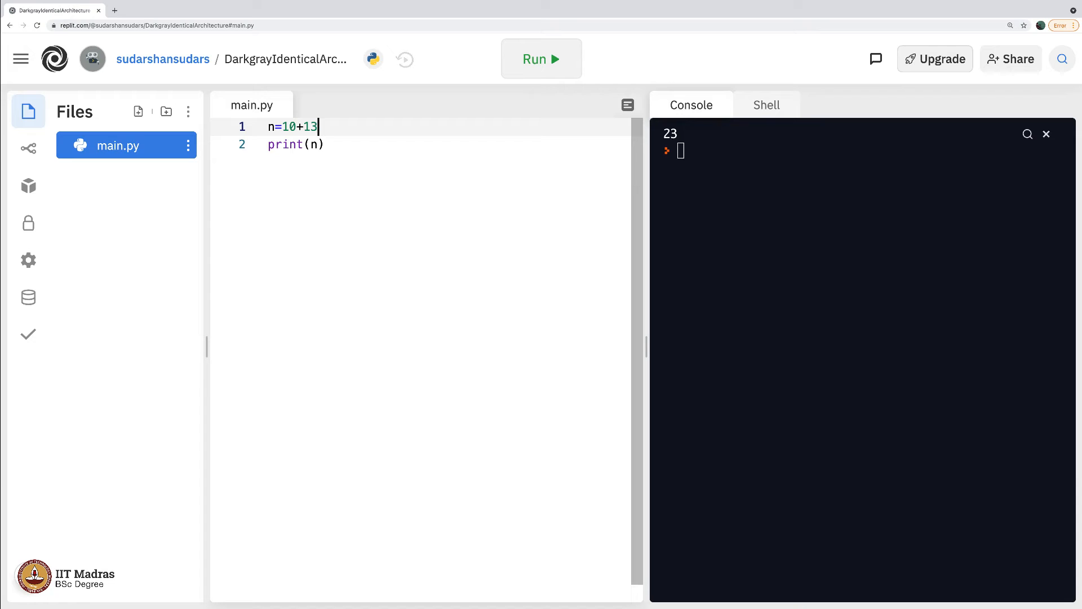
{"action": "type", "text": "*2"}
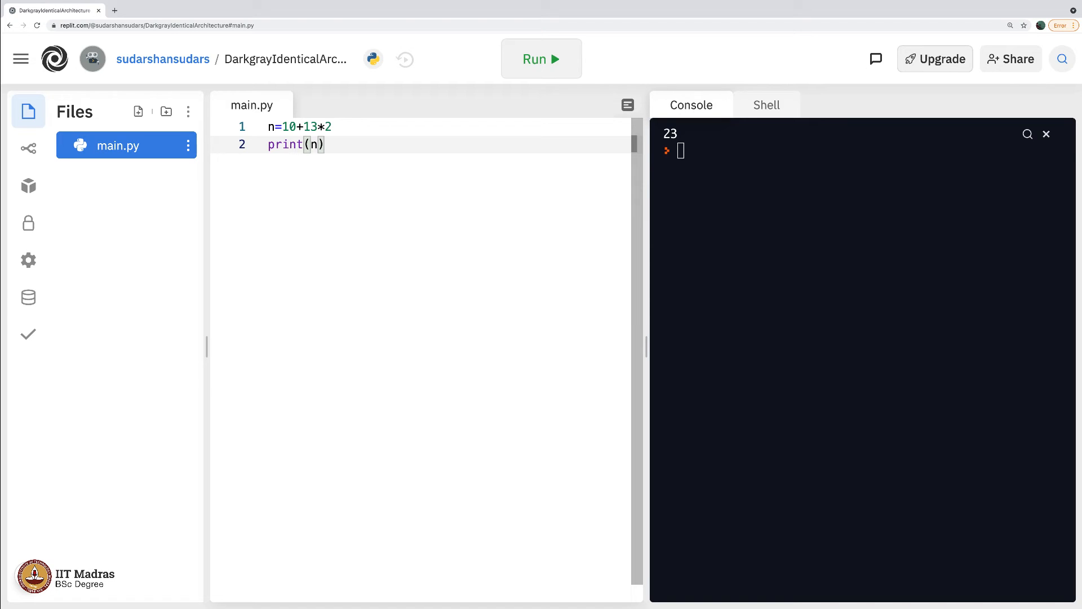
- Add the comment '#My guess is n will be 46.' below the assignment and run to print 36
{"action": "left_click", "coordinate": [276, 126]}
{"action": "type", "text": "#My gue"}
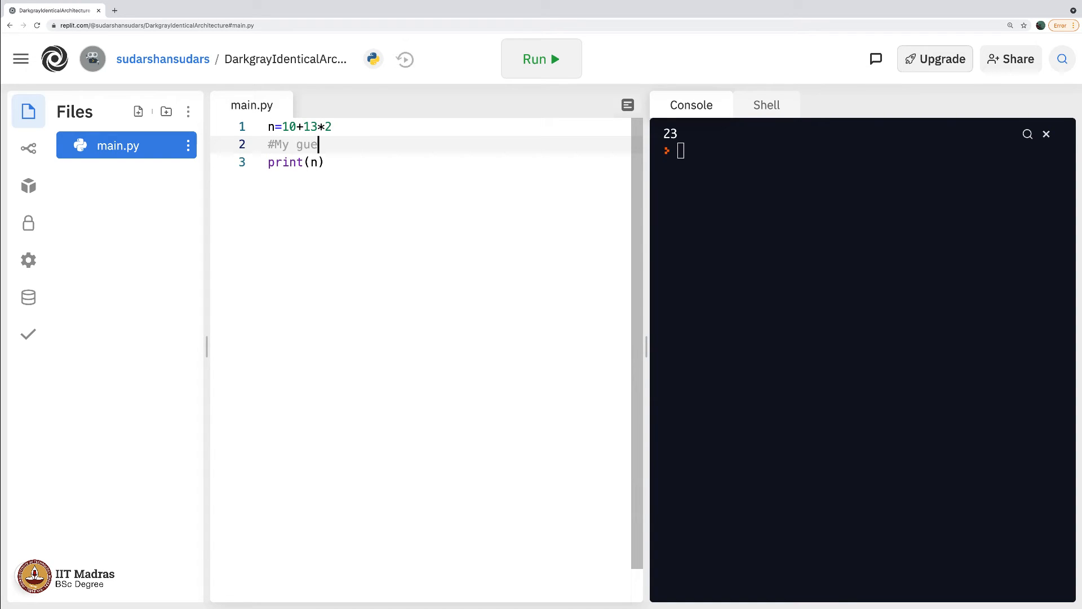
{"action": "type", "text": "ss is n will"}
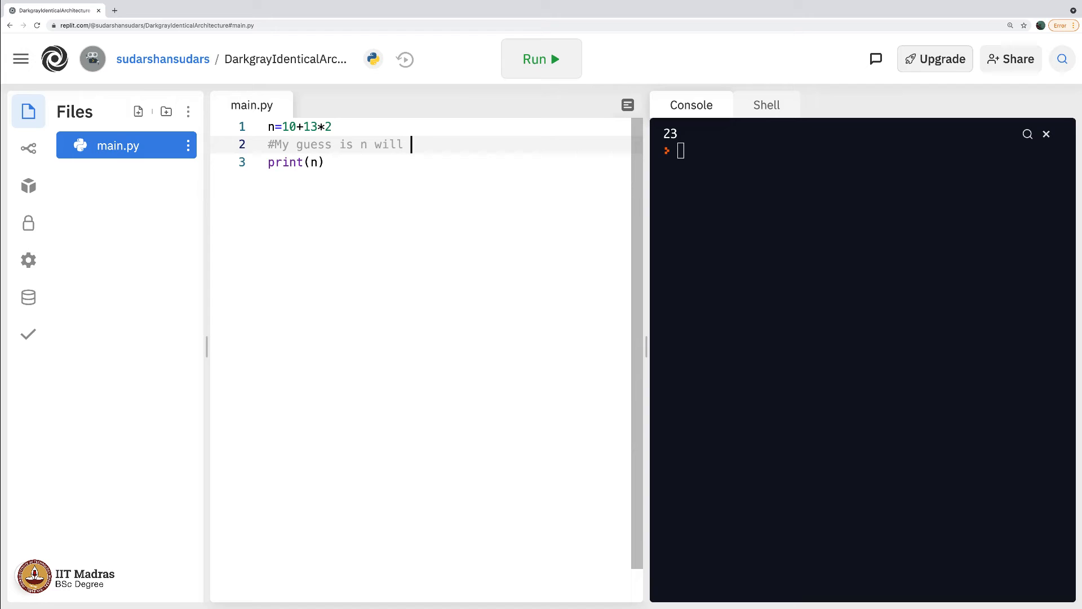
{"action": "type", "text": "be"}
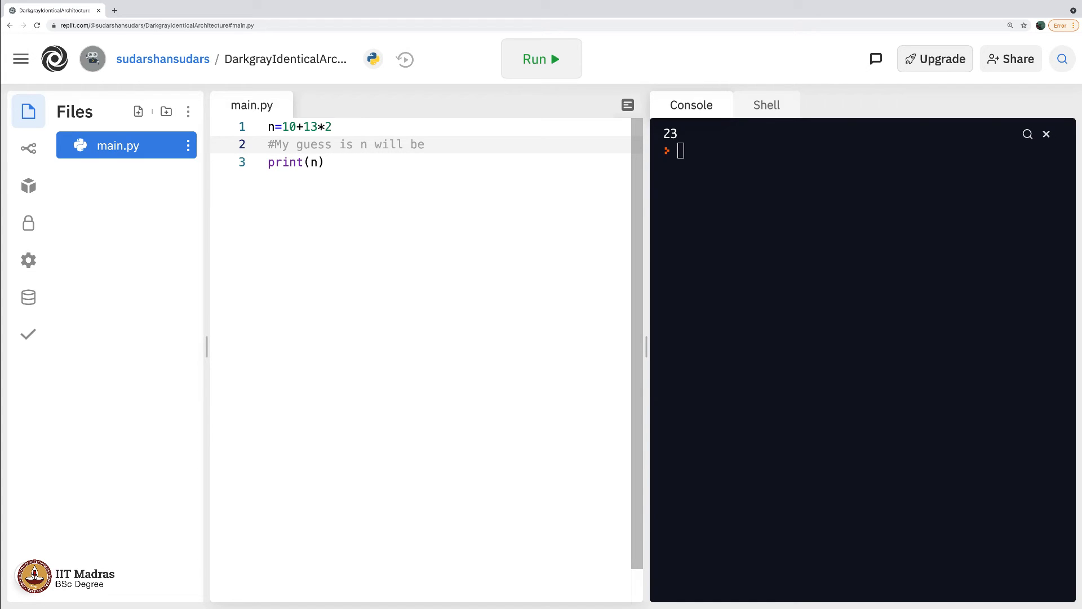
{"action": "type", "text": "46."}
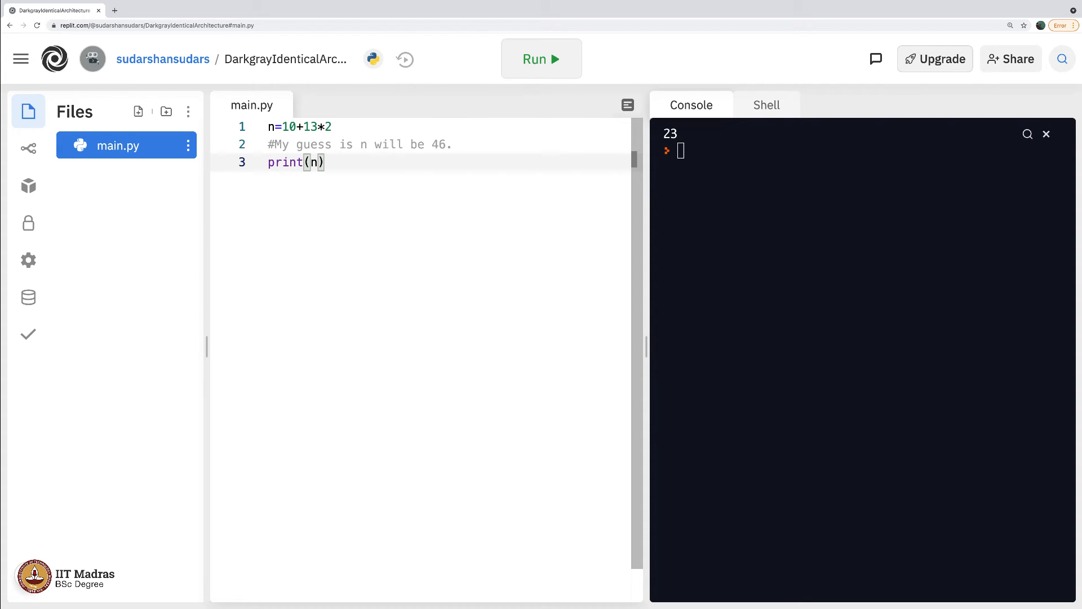
{"action": "left_click", "coordinate": [541, 59]}
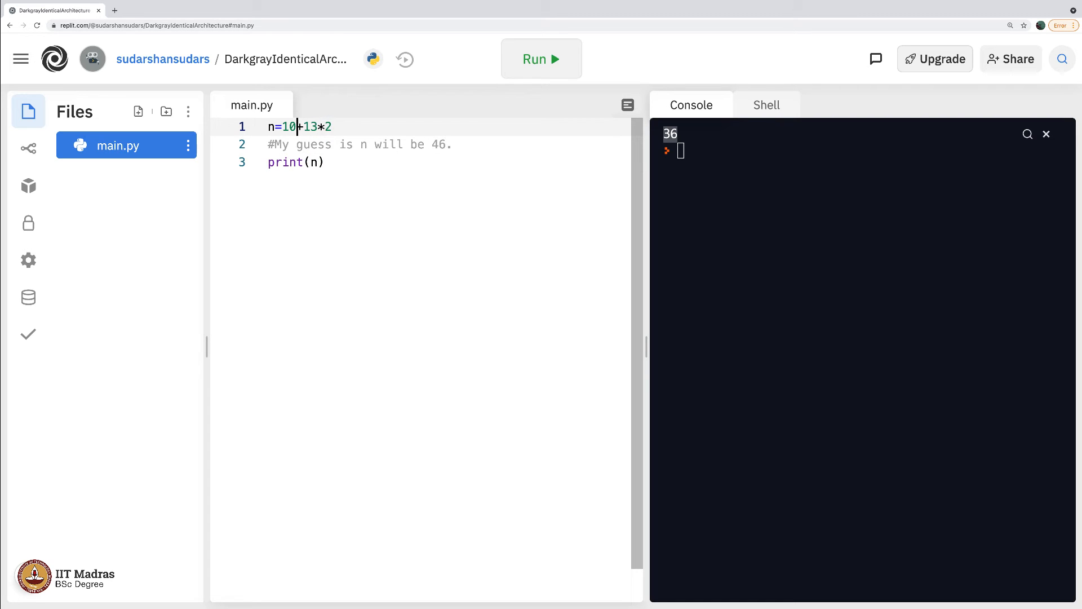
- Highlight 10, 13 and *2 in the expression to explain the result, then start a comment line below the guess
{"action": "left_click_drag", "start_coordinate": [281, 127], "coordinate": [330, 126]}
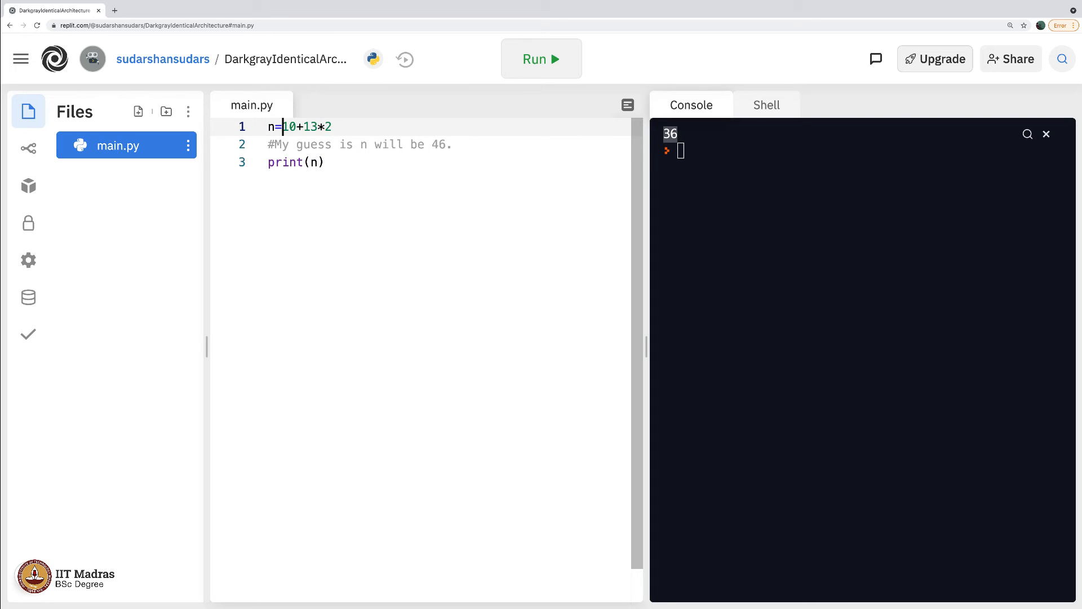
{"action": "left_click_drag", "start_coordinate": [285, 126], "coordinate": [332, 126]}
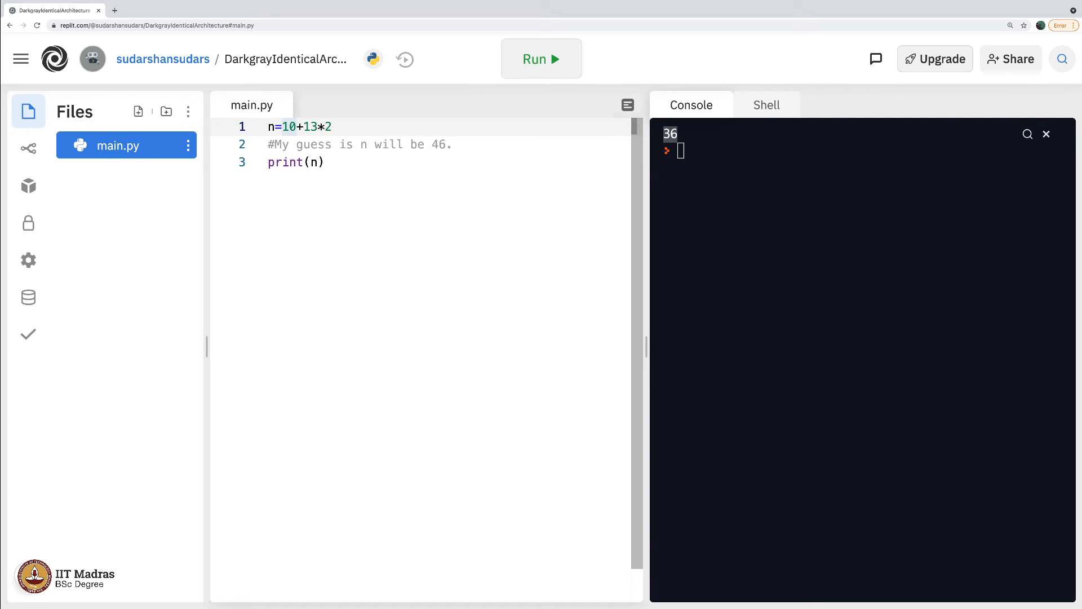
{"action": "left_click", "coordinate": [324, 127]}
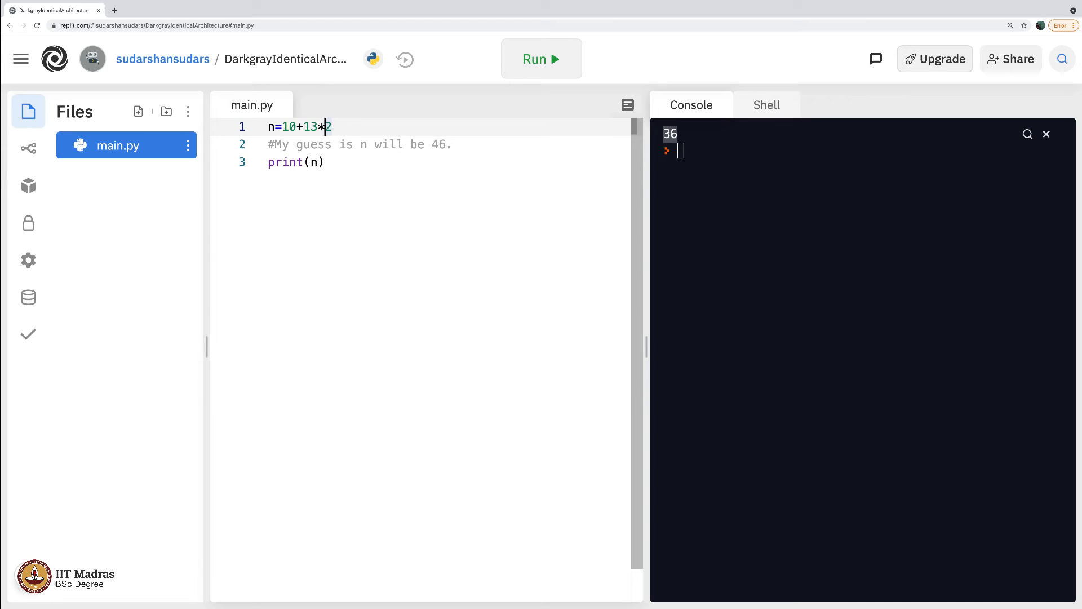
{"action": "double_click", "coordinate": [310, 126]}
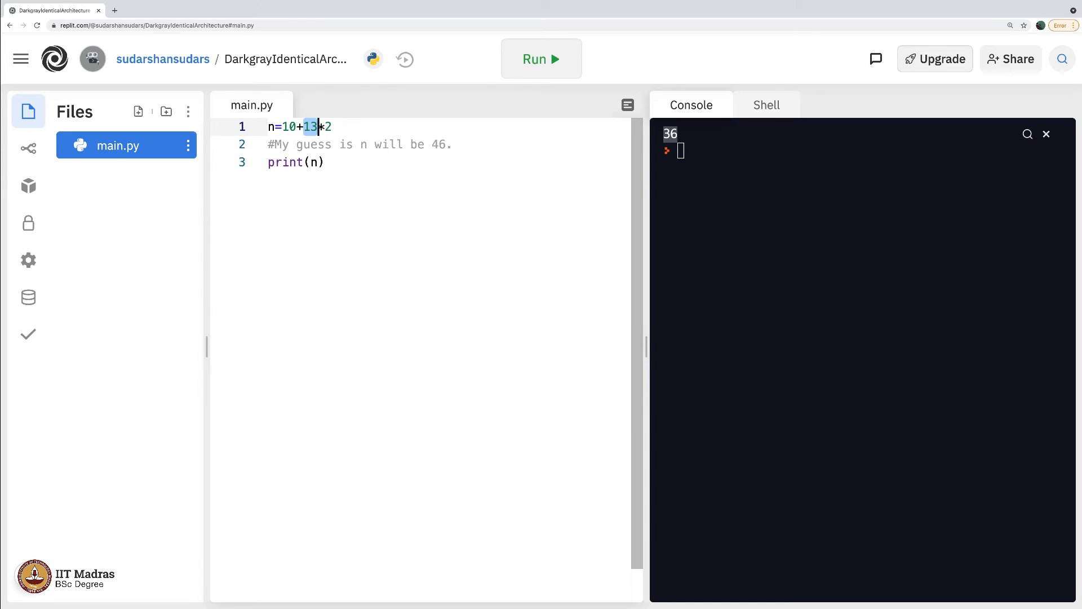
{"action": "left_click_drag", "start_coordinate": [304, 126], "coordinate": [332, 126]}
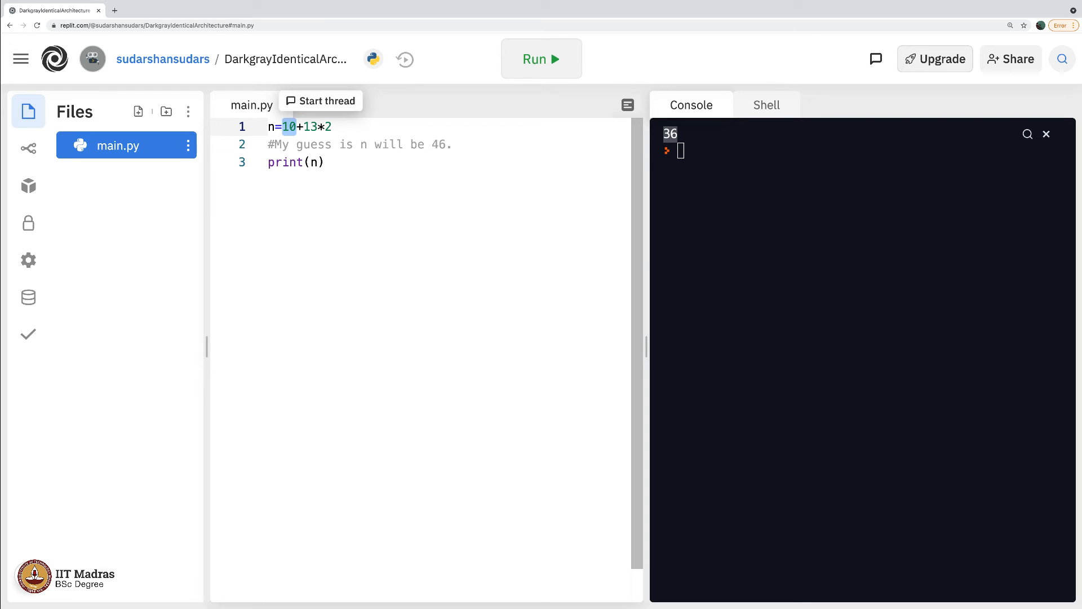
{"action": "mouse_move", "coordinate": [681, 139]}
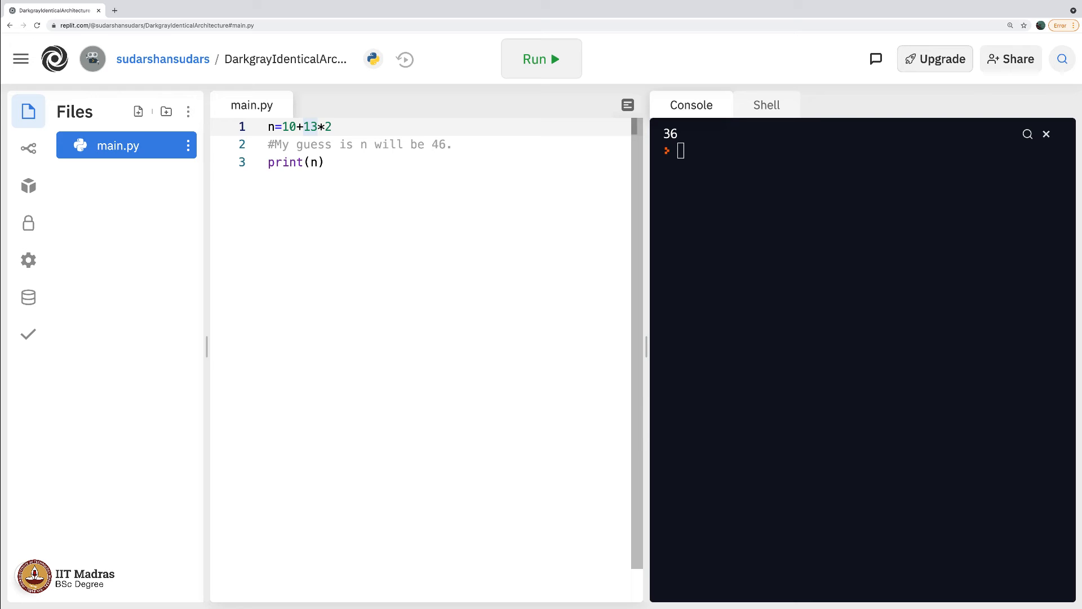
{"action": "left_click", "coordinate": [319, 127]}
{"action": "type", "text": "#"}
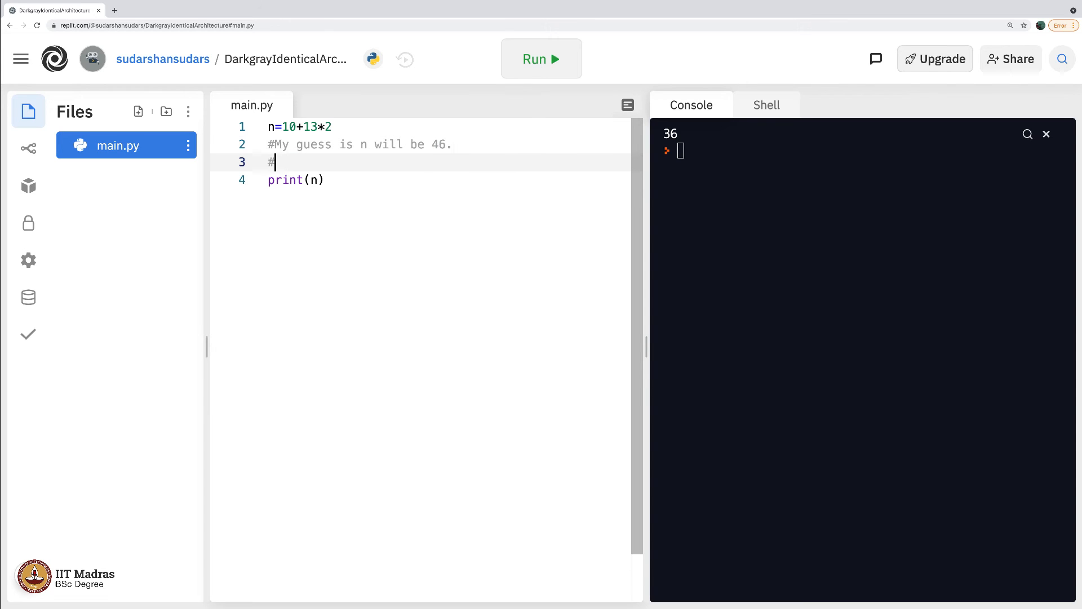
- Write the comment that the expected answer was incorrect and the correct answer is 36 due to operator precedence
{"action": "type", "text": "The expect"}
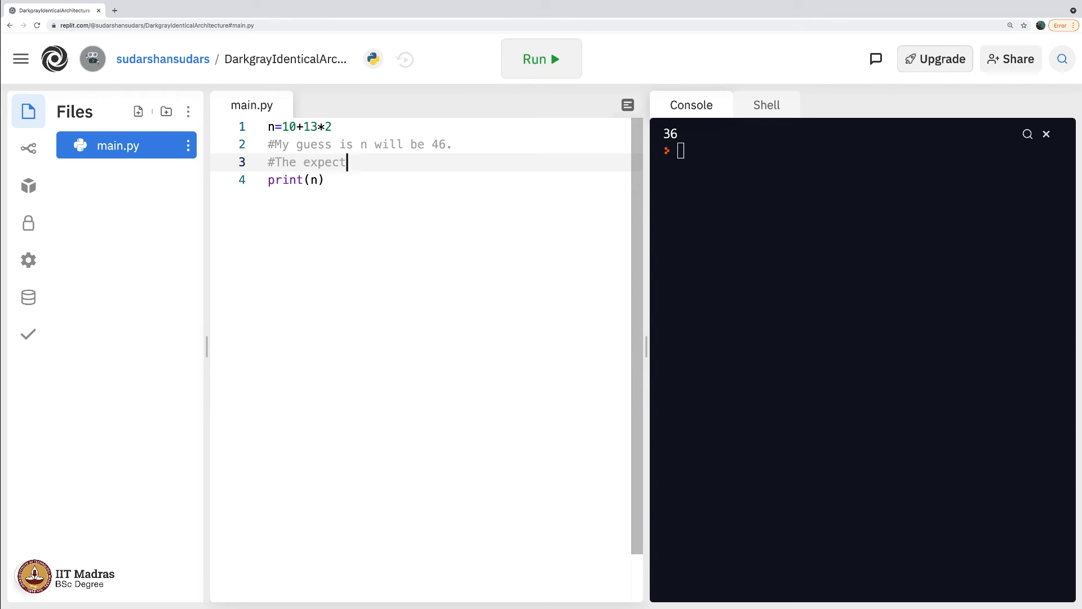
{"action": "type", "text": "ed answer was"}
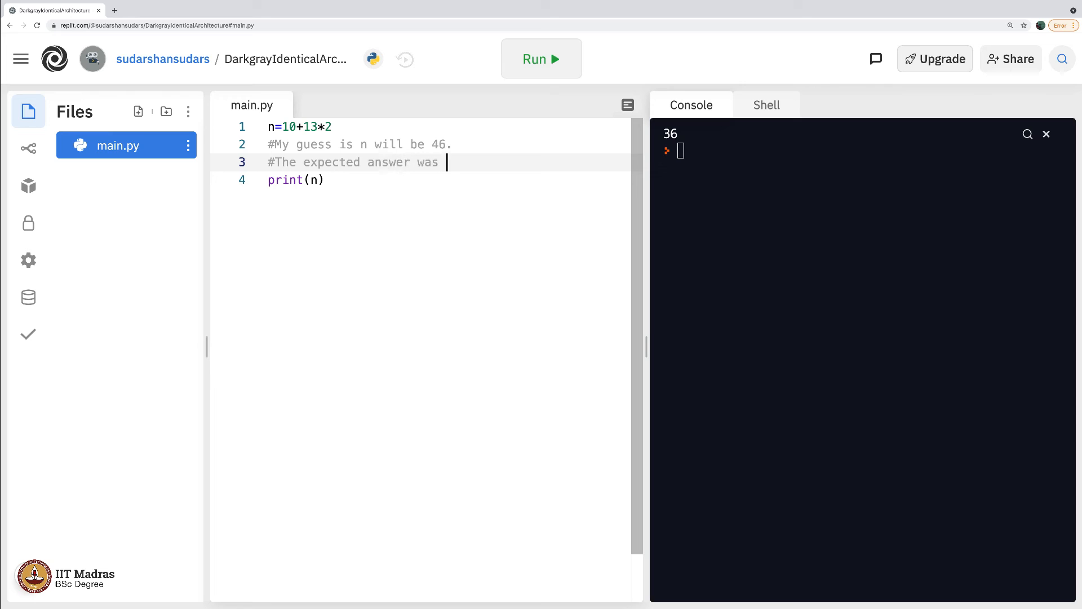
{"action": "type", "text": "incorrect. The correct answer turns out to be 3"}
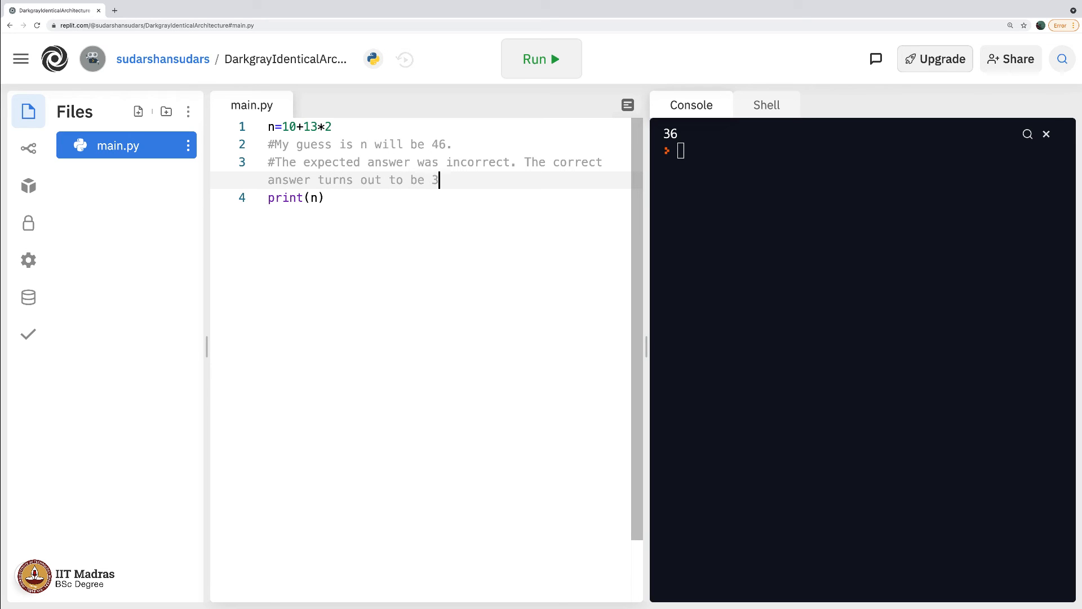
{"action": "type", "text": "6, that is d"}
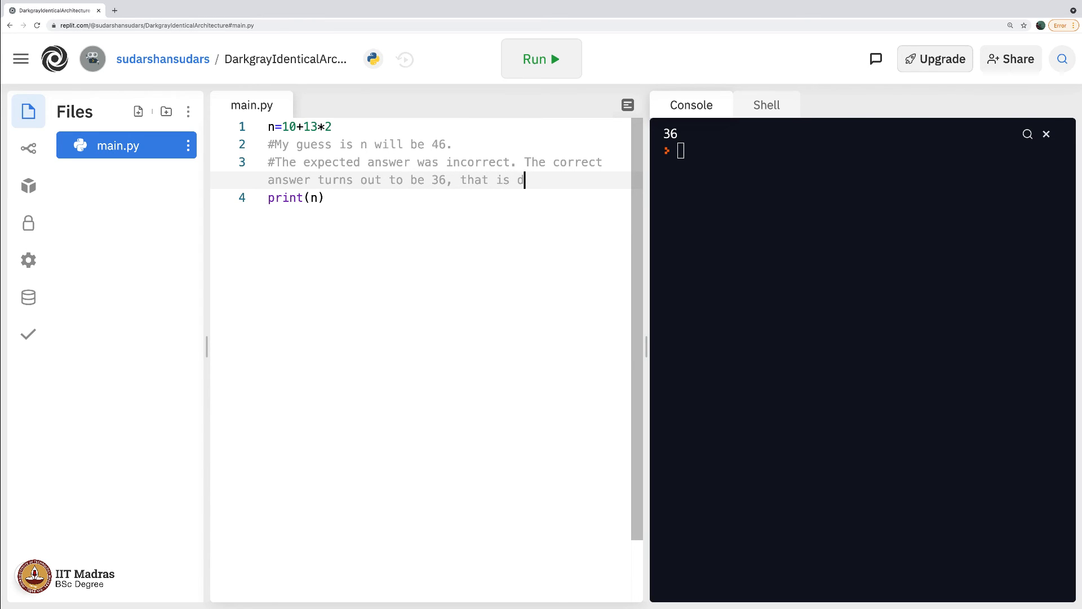
{"action": "type", "text": "ue to what is called the operator p"}
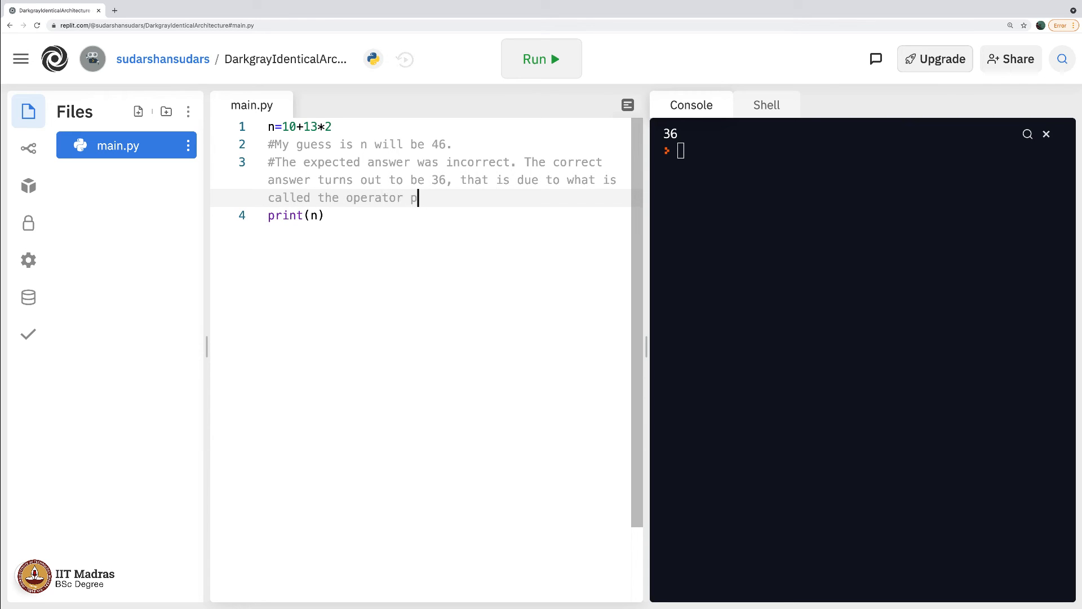
{"action": "type", "text": "recedence."}
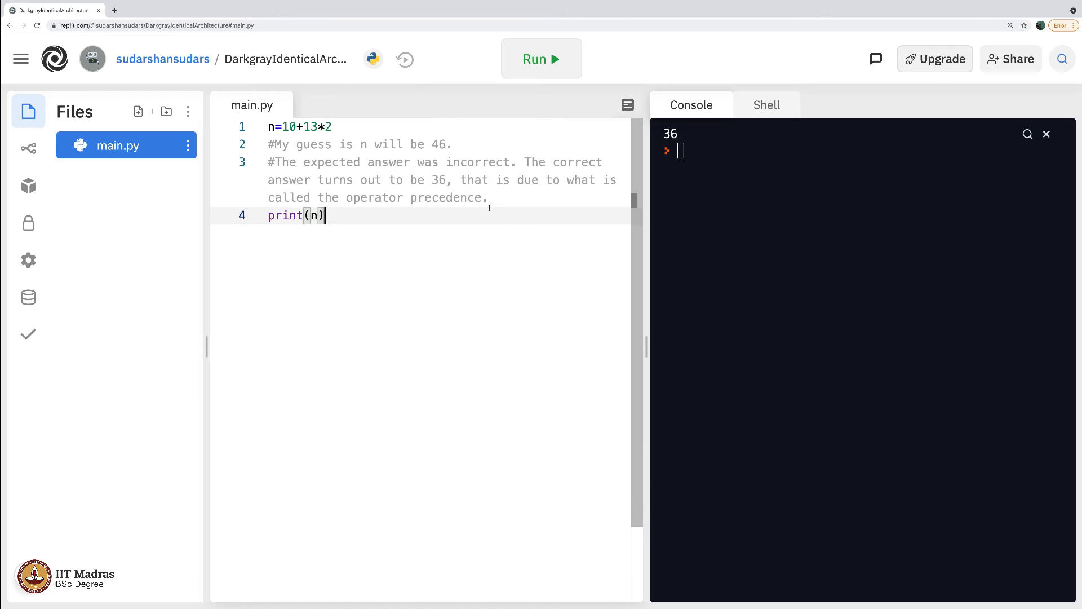
{"action": "left_click", "coordinate": [495, 198]}
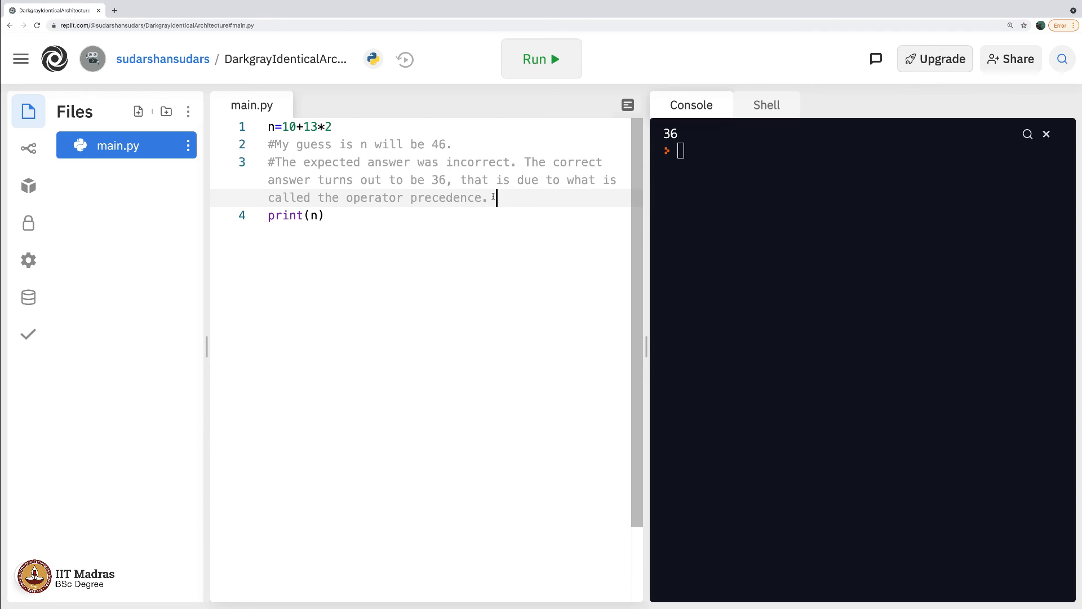
{"action": "left_click", "coordinate": [497, 180]}
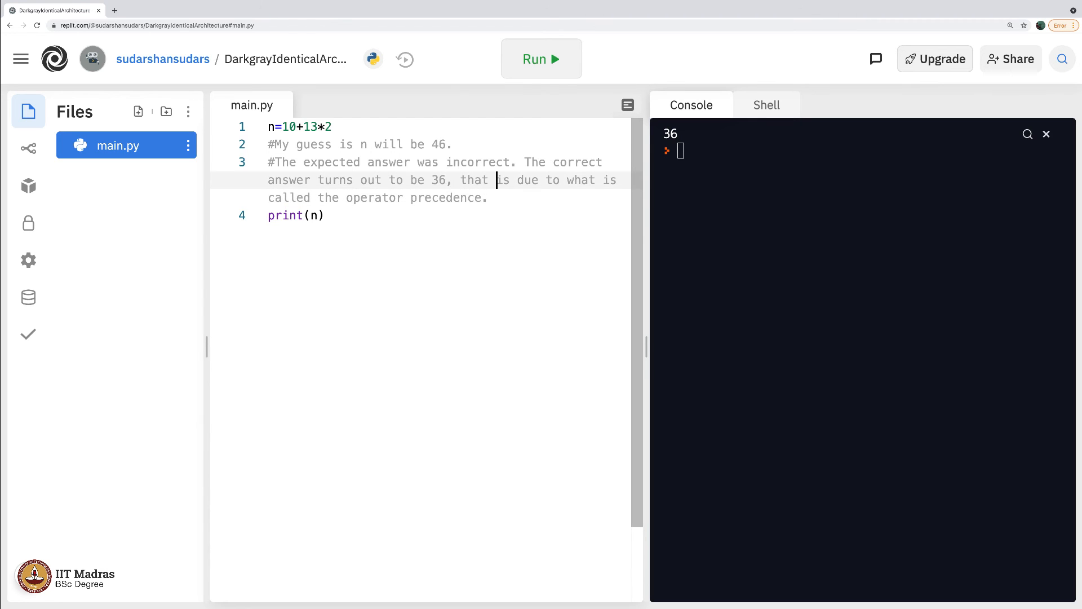
- Wrap 10+13 in parentheses so line 1 reads n=((10+13)*2) and run it
{"action": "left_click", "coordinate": [289, 126]}
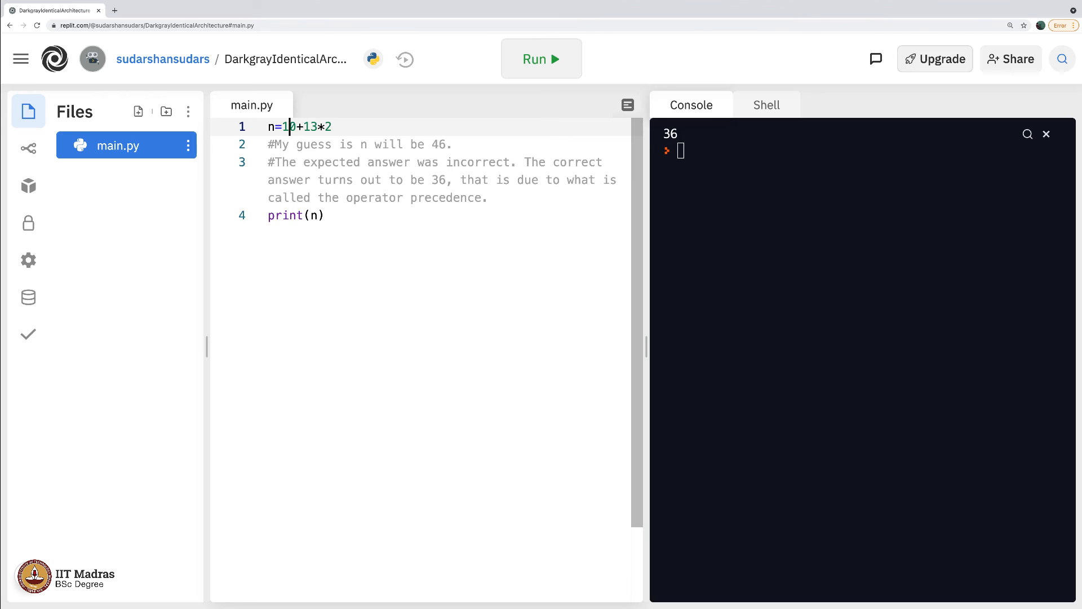
{"action": "type", "text": "("}
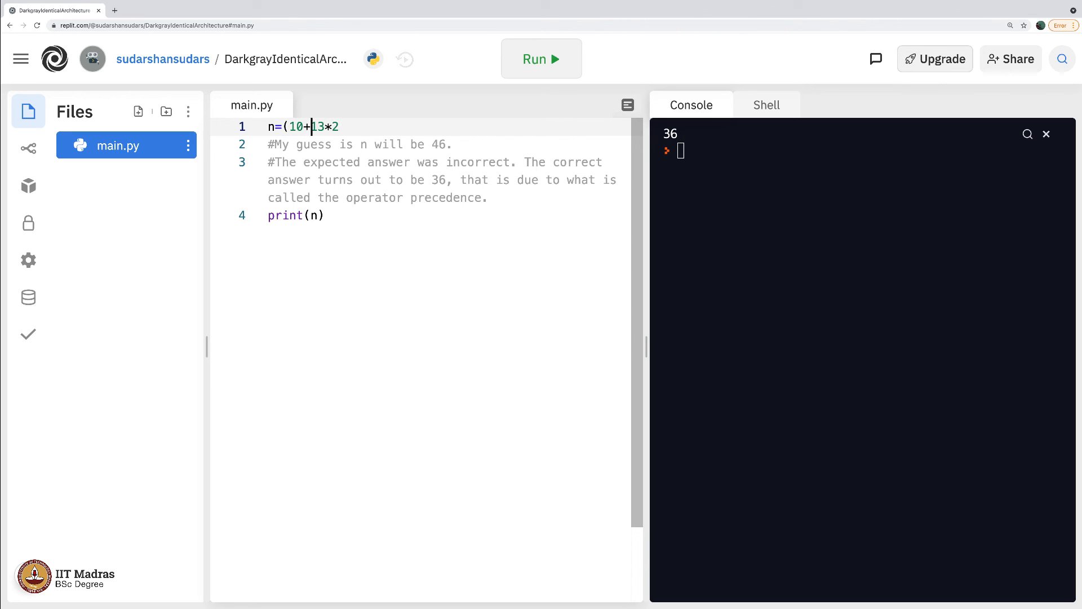
{"action": "type", "text": ")"}
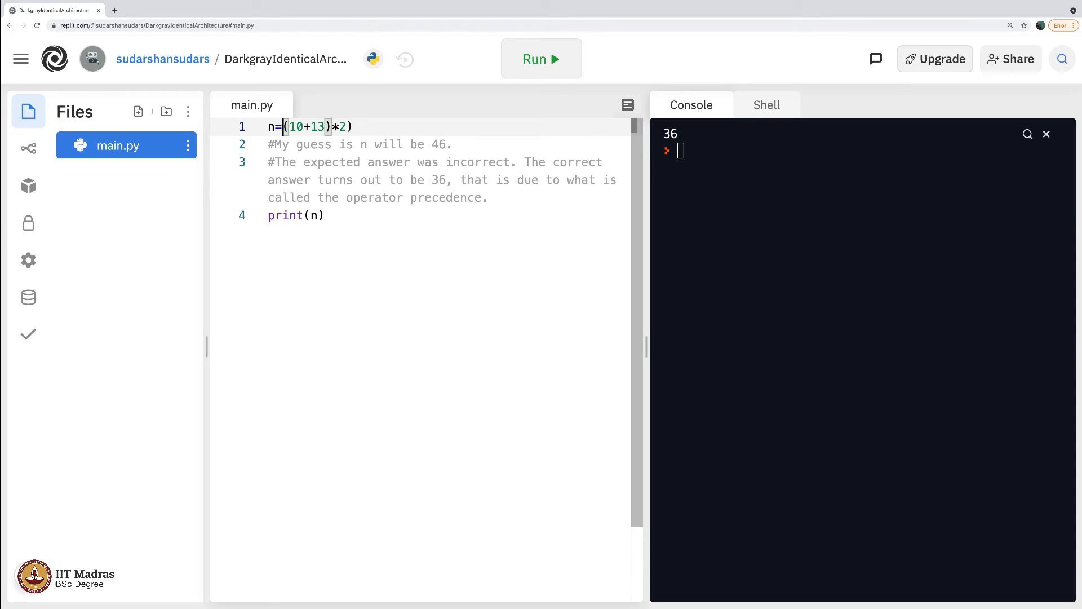
{"action": "type", "text": "("}
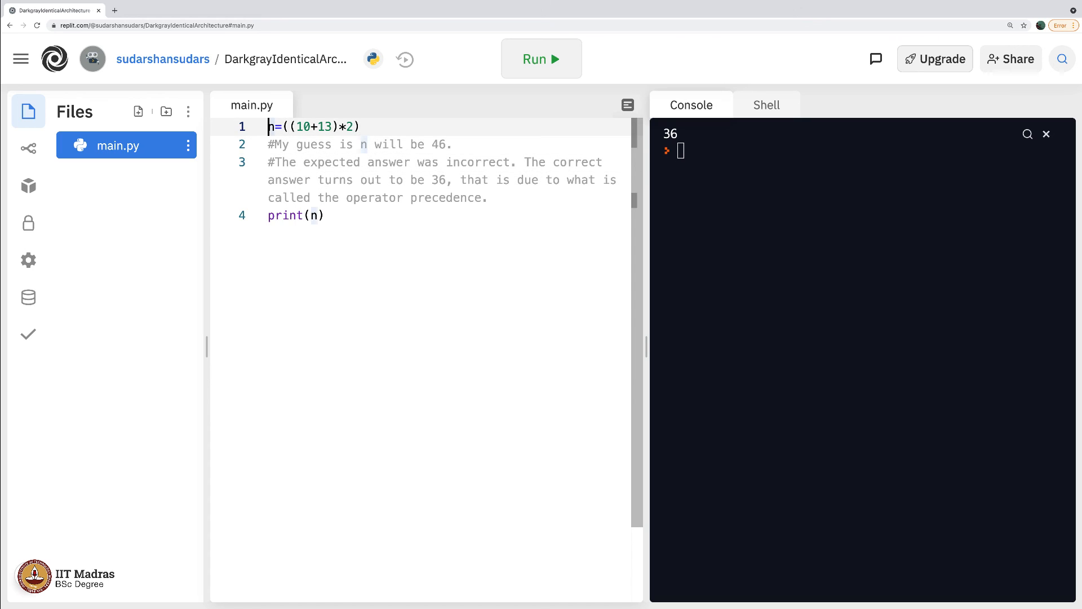
{"action": "left_click", "coordinate": [348, 127]}
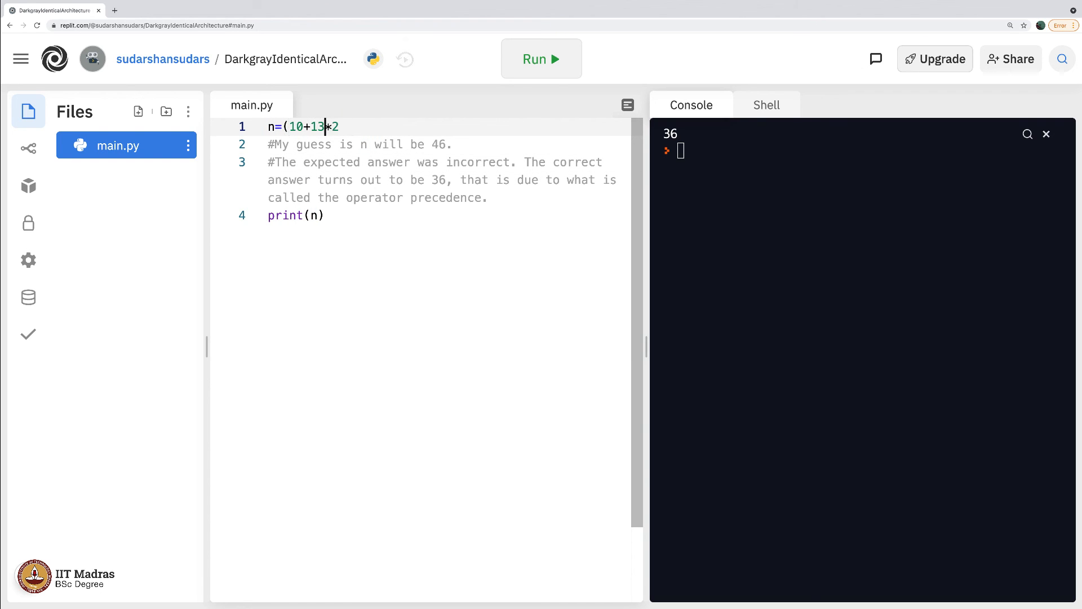
{"action": "key", "text": "Backspace"}
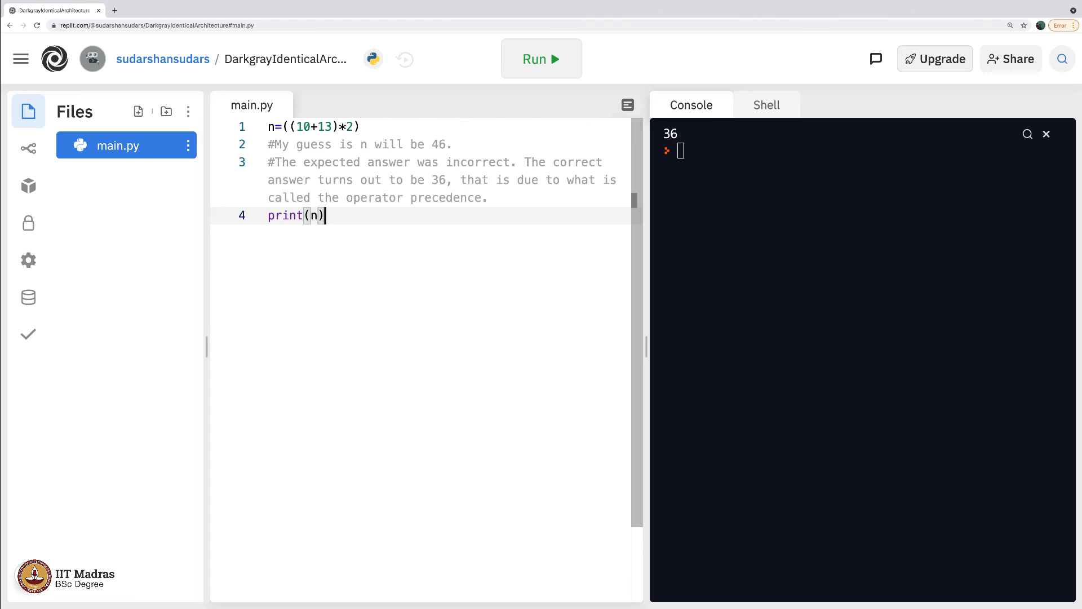
{"action": "left_click", "coordinate": [541, 59]}
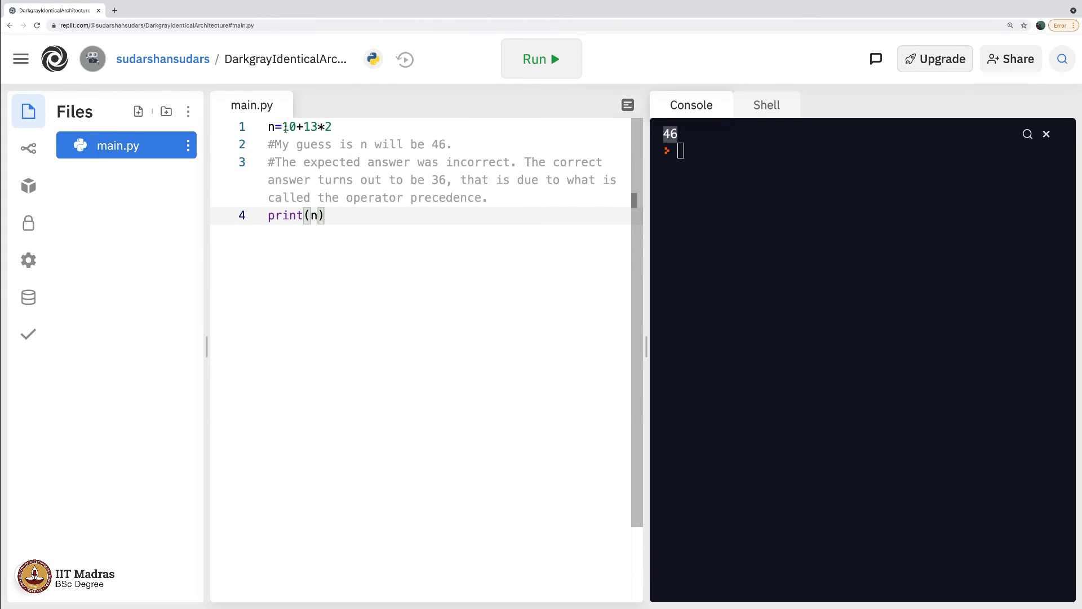
- Select the expression 10+13*2 on line 1 after removing the brackets
{"action": "left_click_drag", "start_coordinate": [282, 126], "coordinate": [328, 126]}
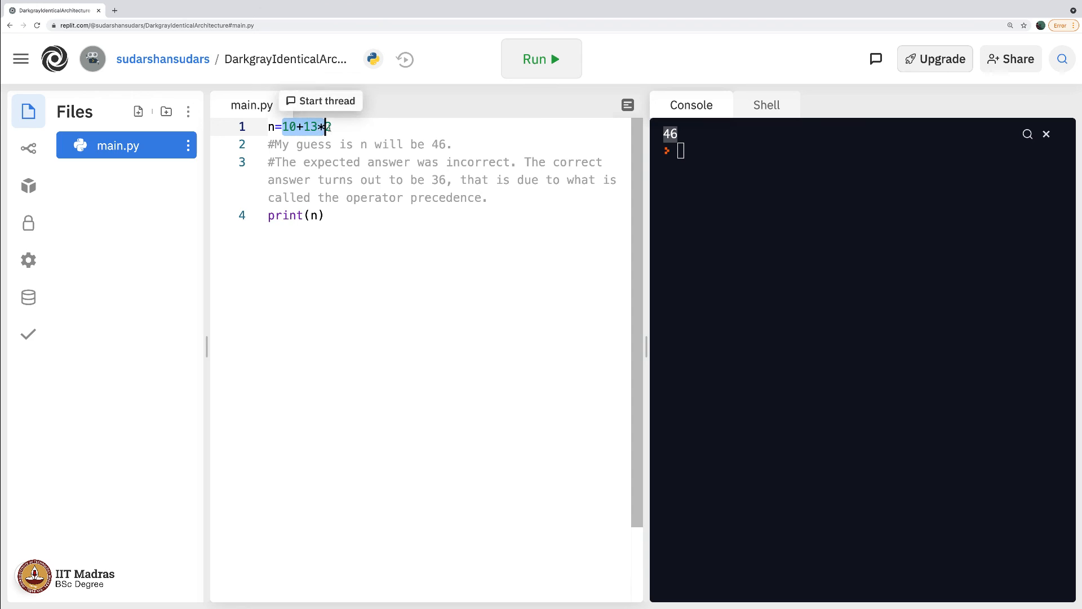